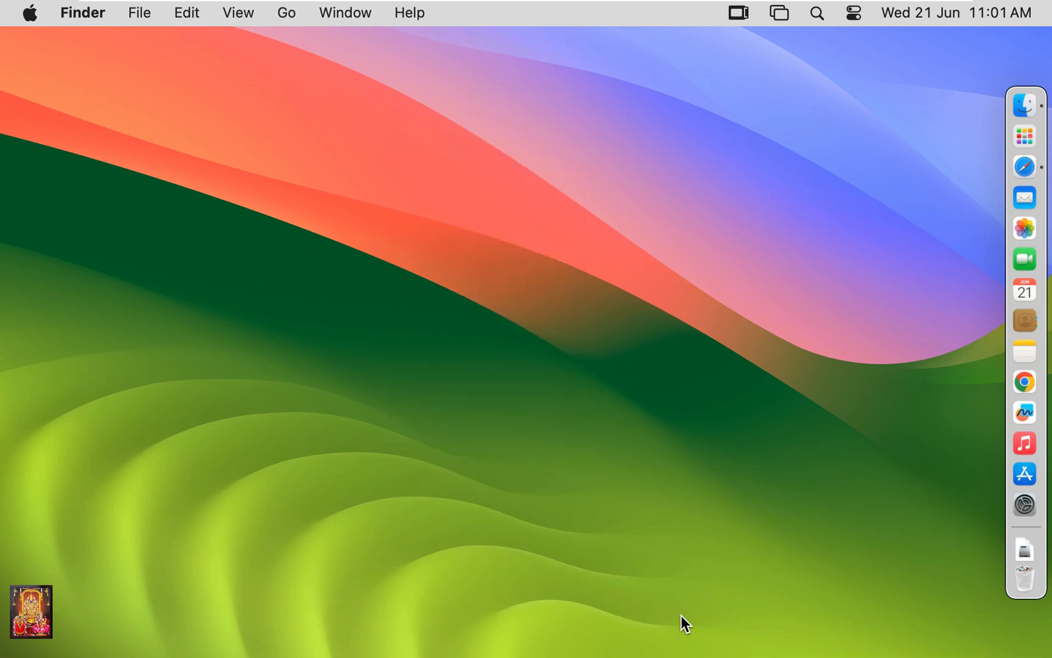
mouse_move(704, 517)
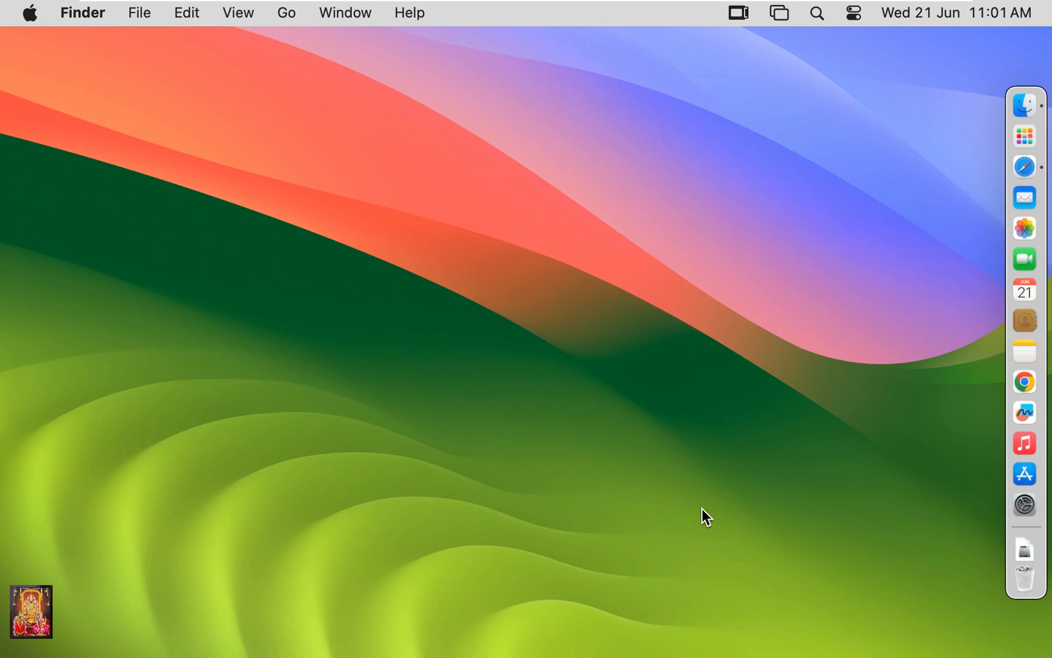
mouse_move(1024, 381)
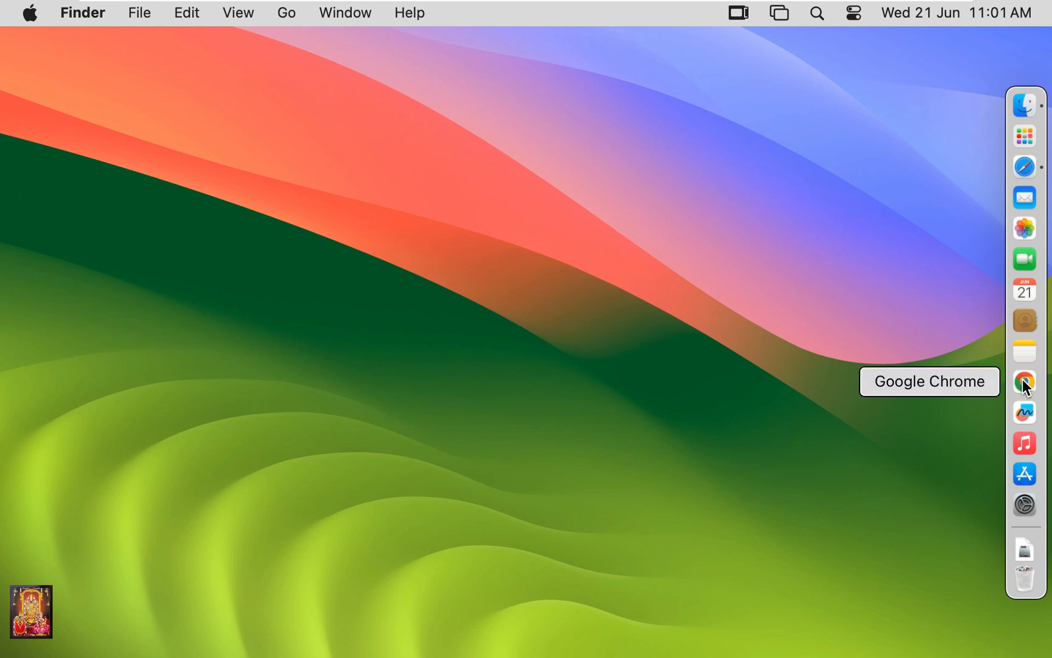
Step: In Chrome, Google 'download canon ir2525 driver for mac' and scroll through the results
click(1025, 381)
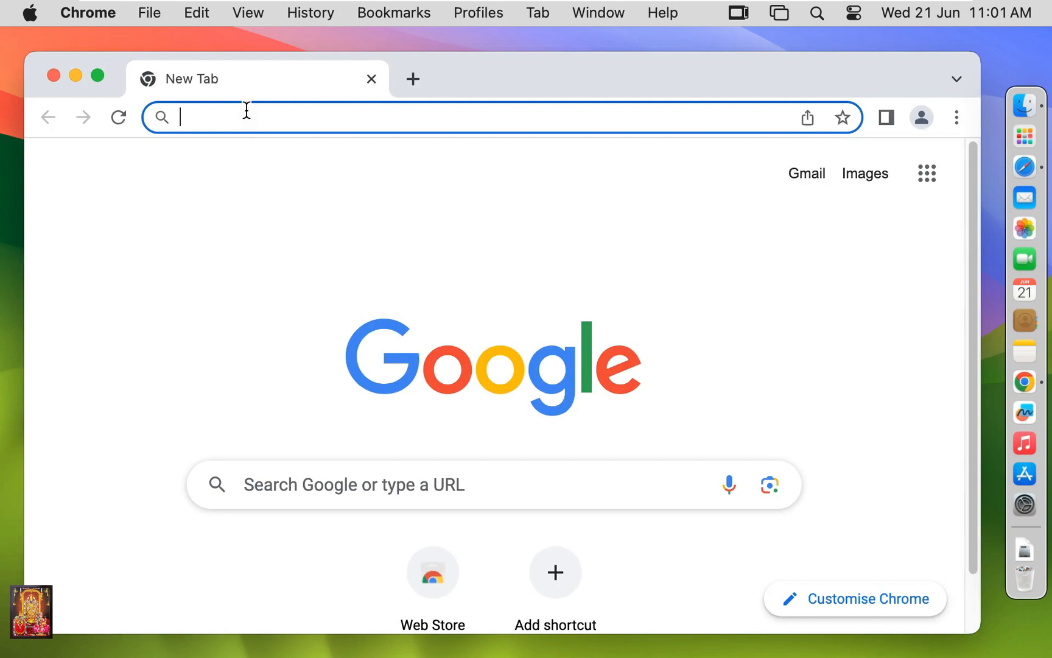
text(google.com)
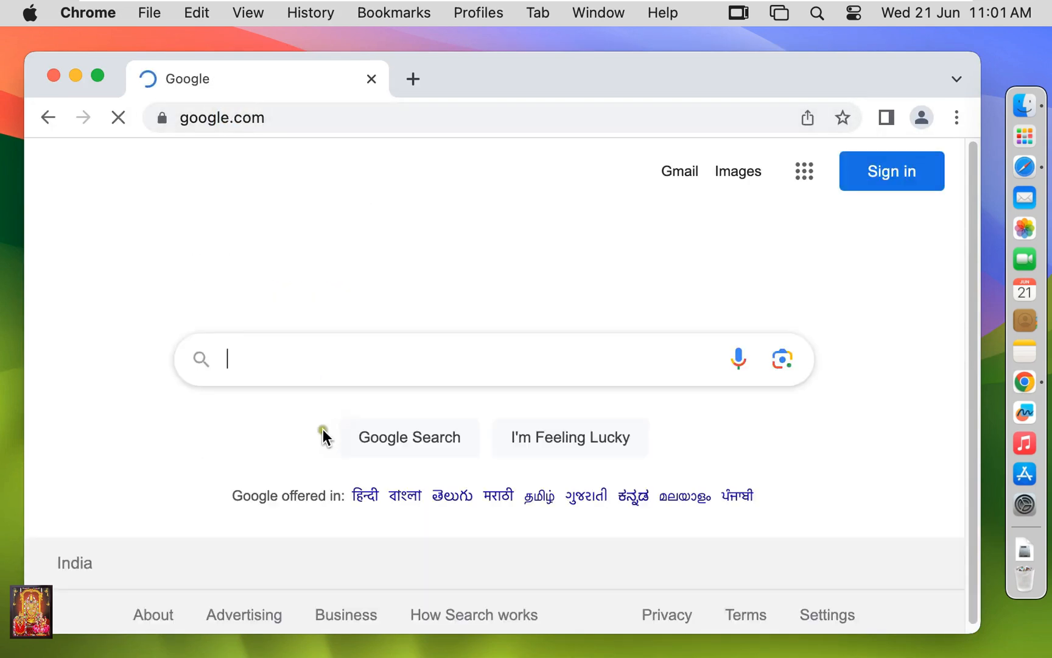
text(do)
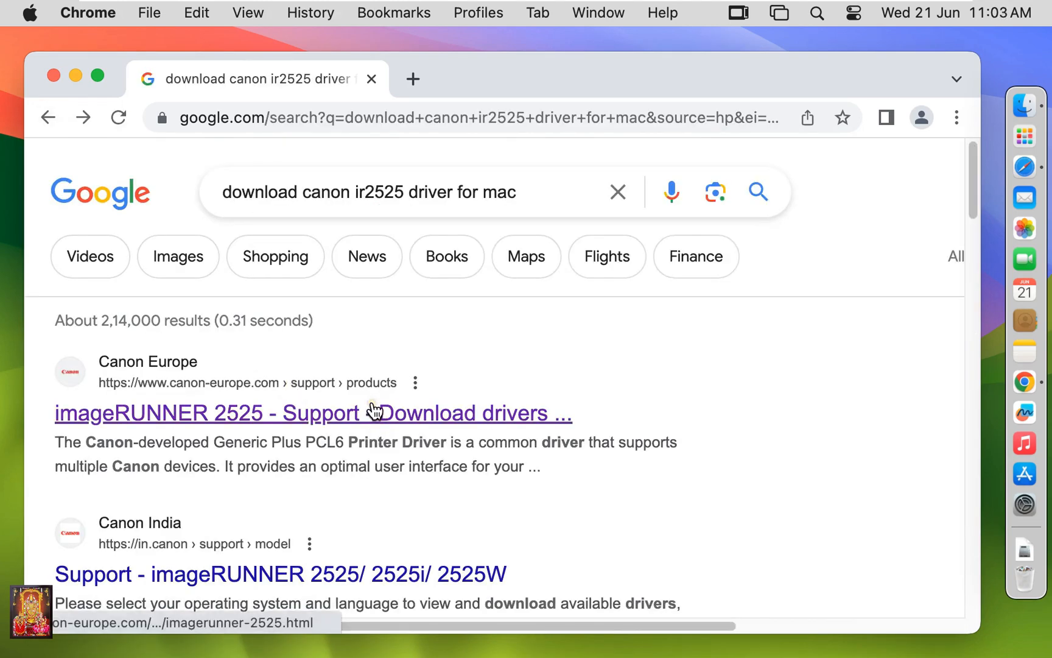
scroll(down, 3)
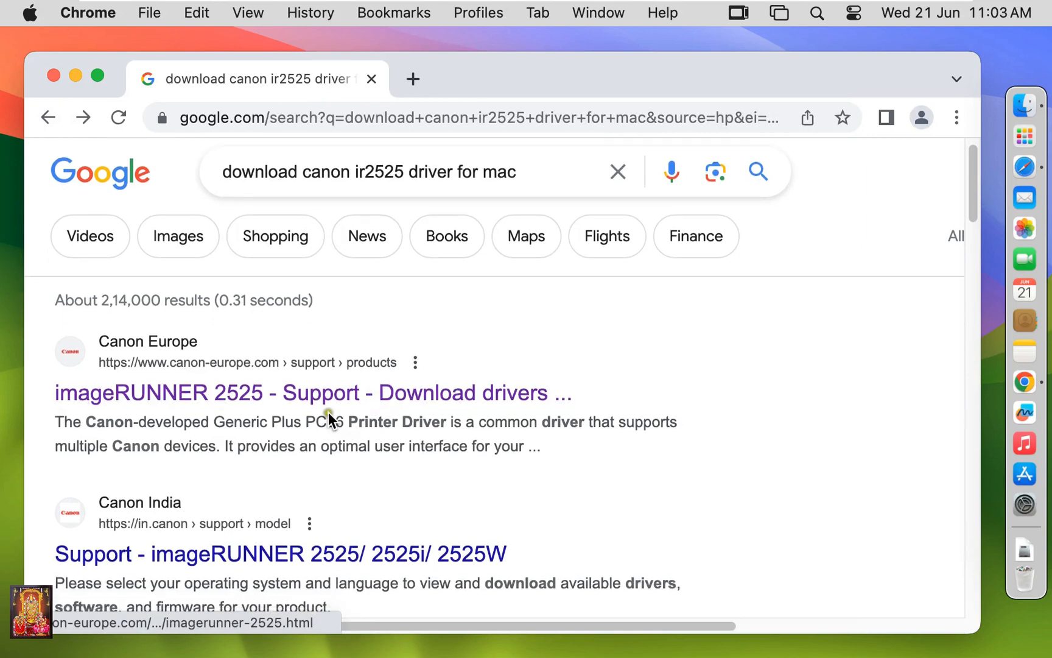
scroll(down, 3)
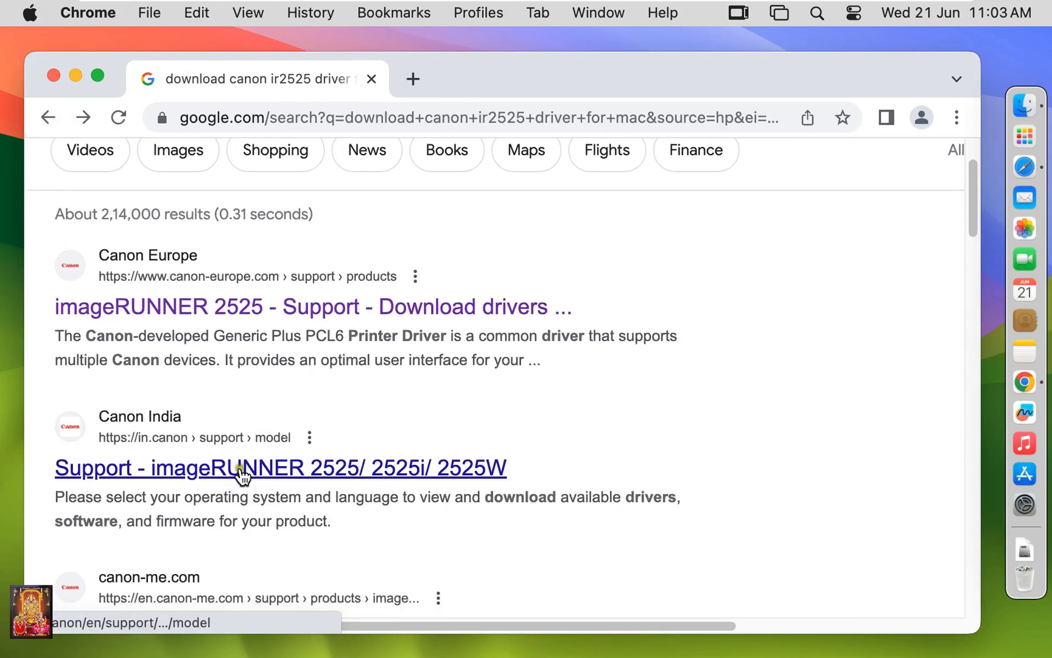
Step: From the Canon India support result, open the UFR II/UFRII LT Mac driver V10.19.14 page
click(280, 468)
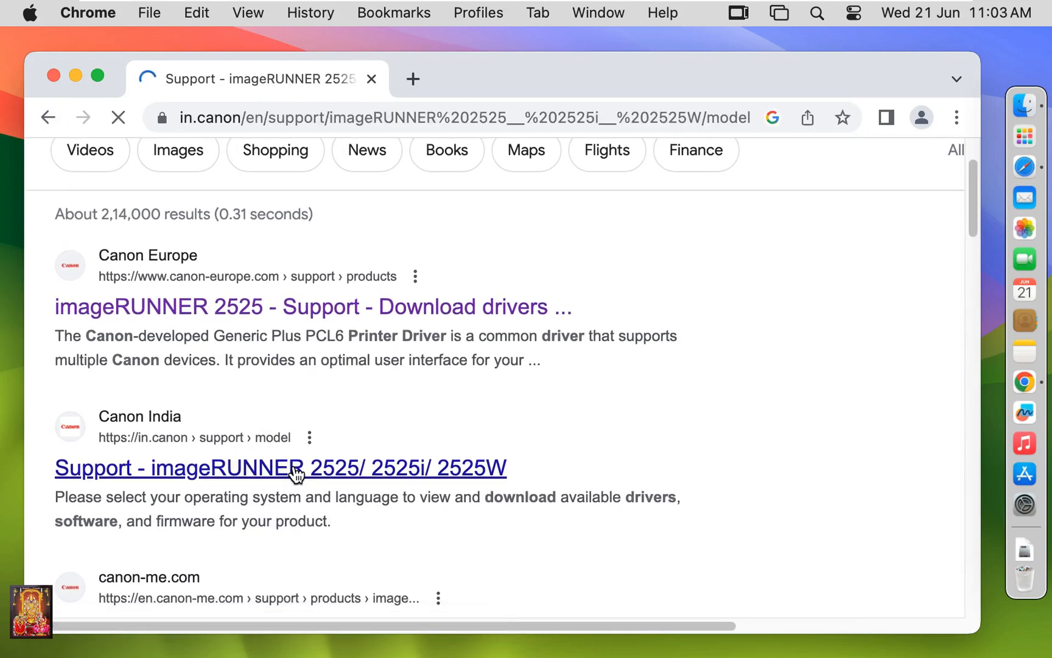
click(281, 467)
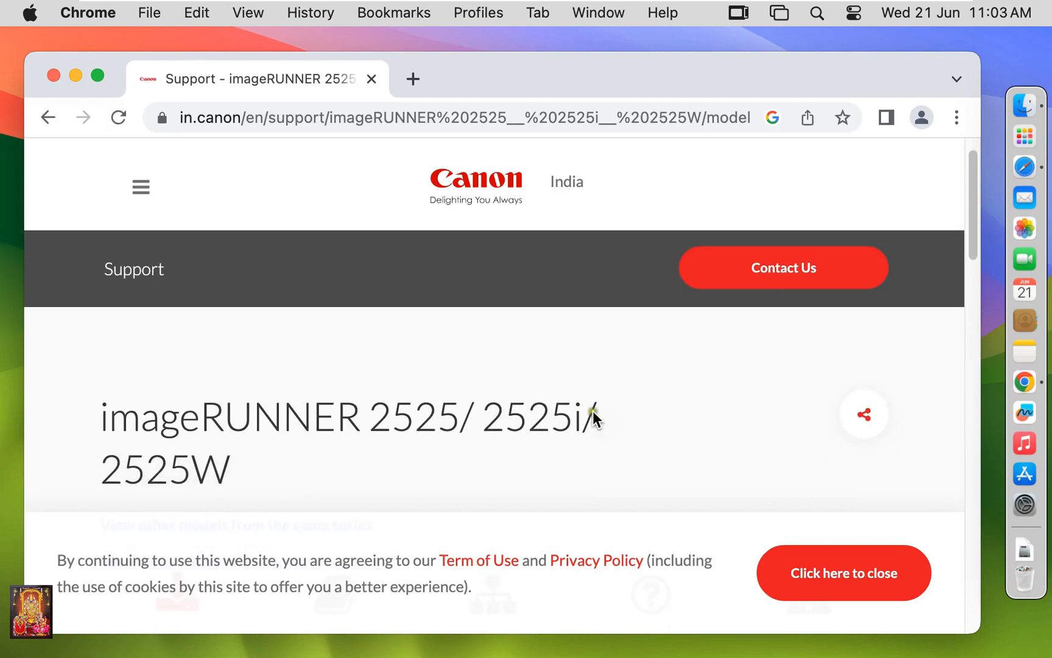
scroll(down, 3)
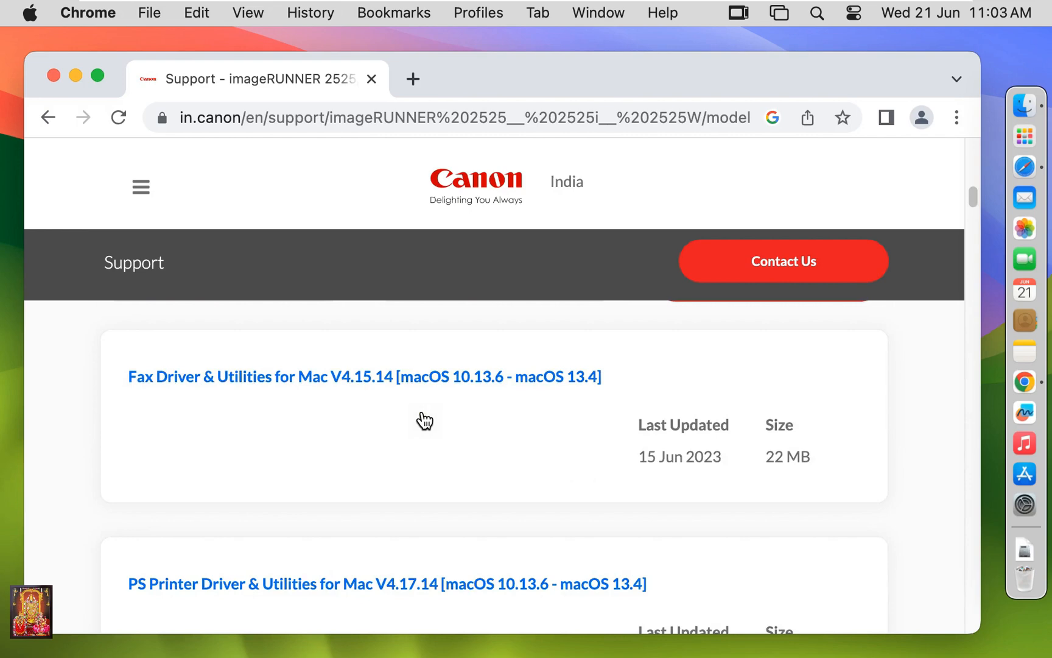
scroll(down, 3)
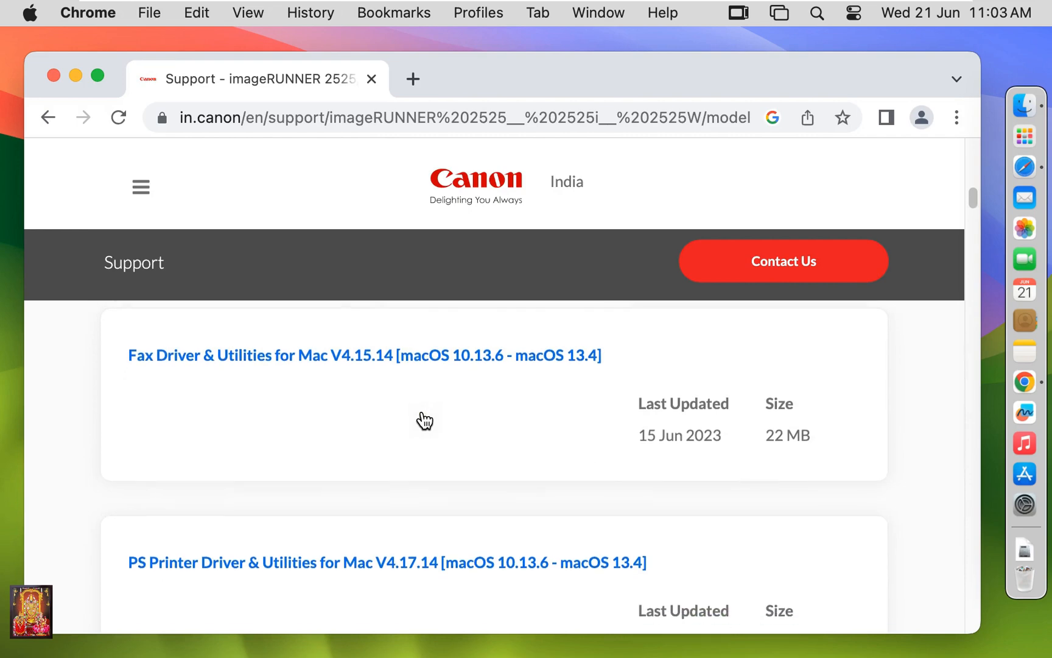
scroll(down, 3)
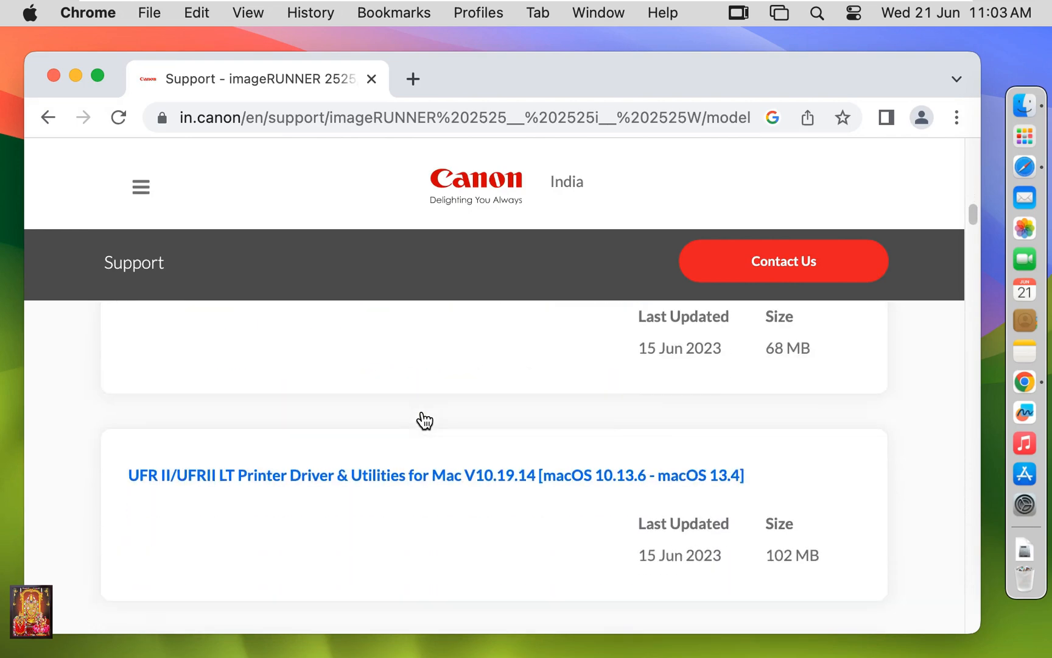
scroll(down, 3)
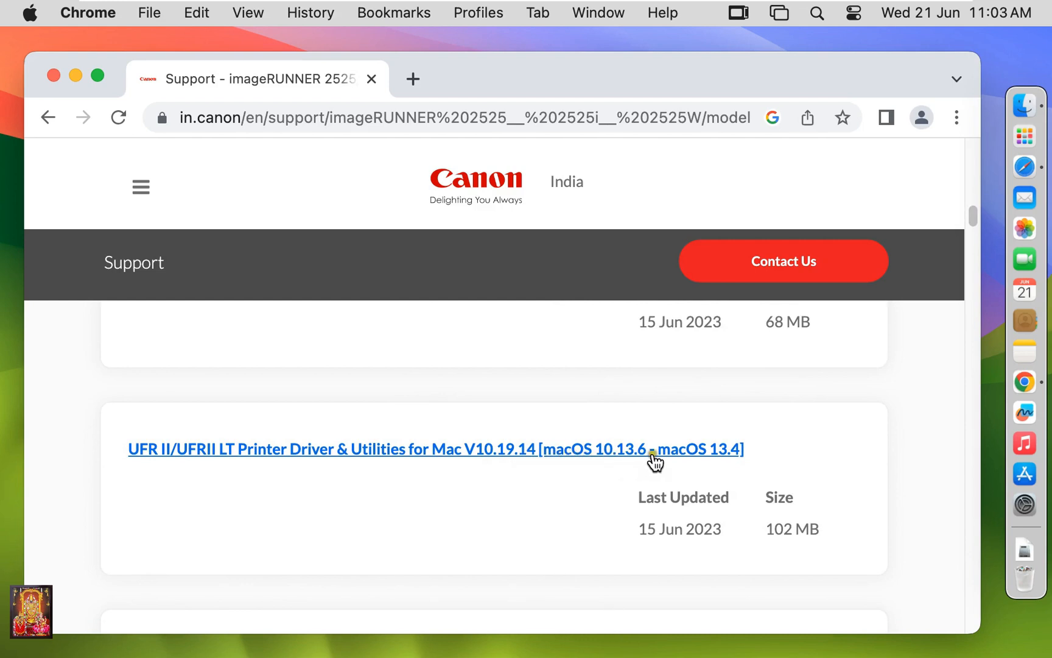
click(436, 449)
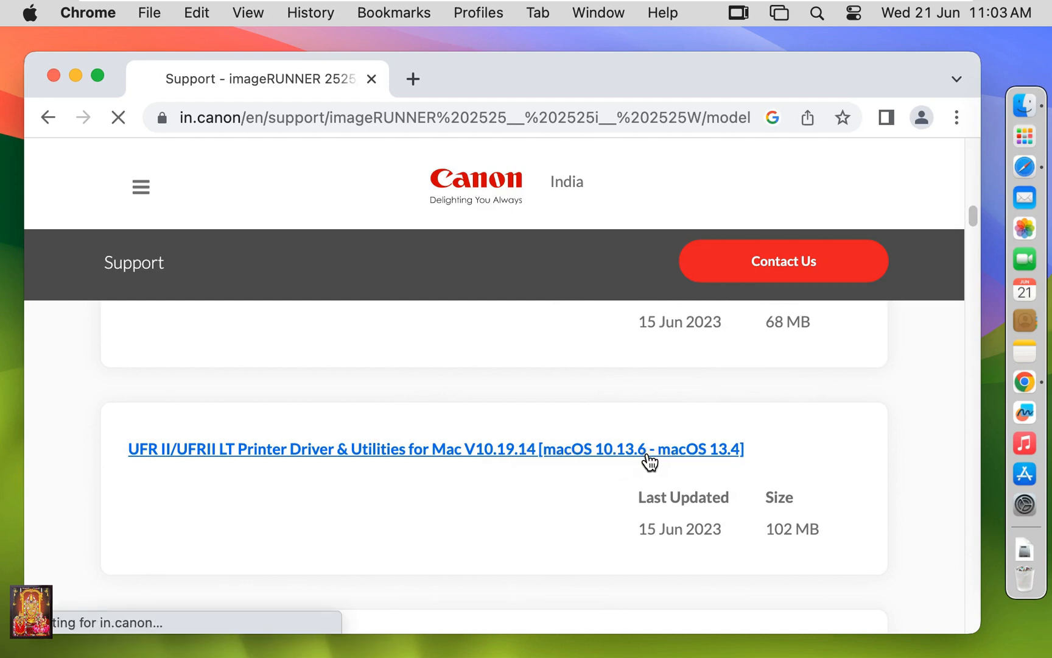
click(436, 449)
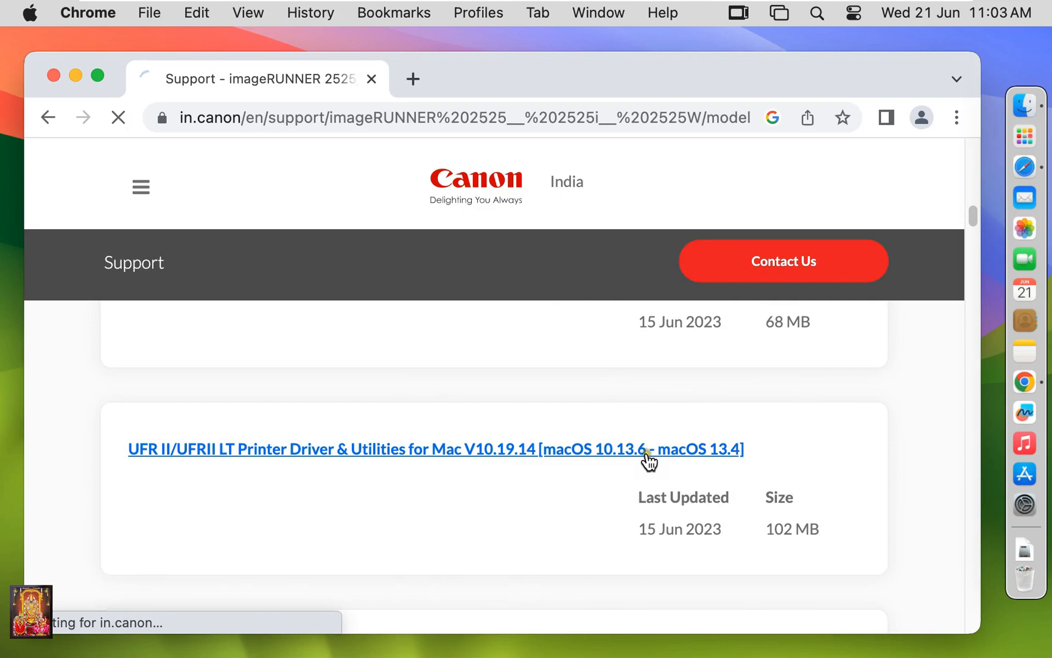
click(436, 449)
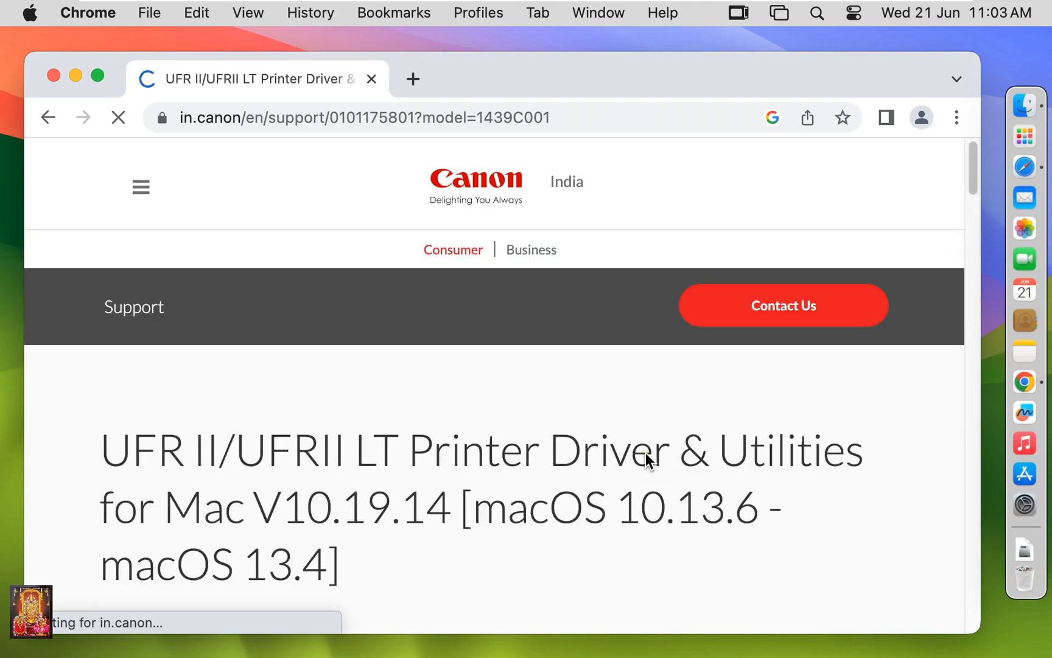
scroll(down, 3)
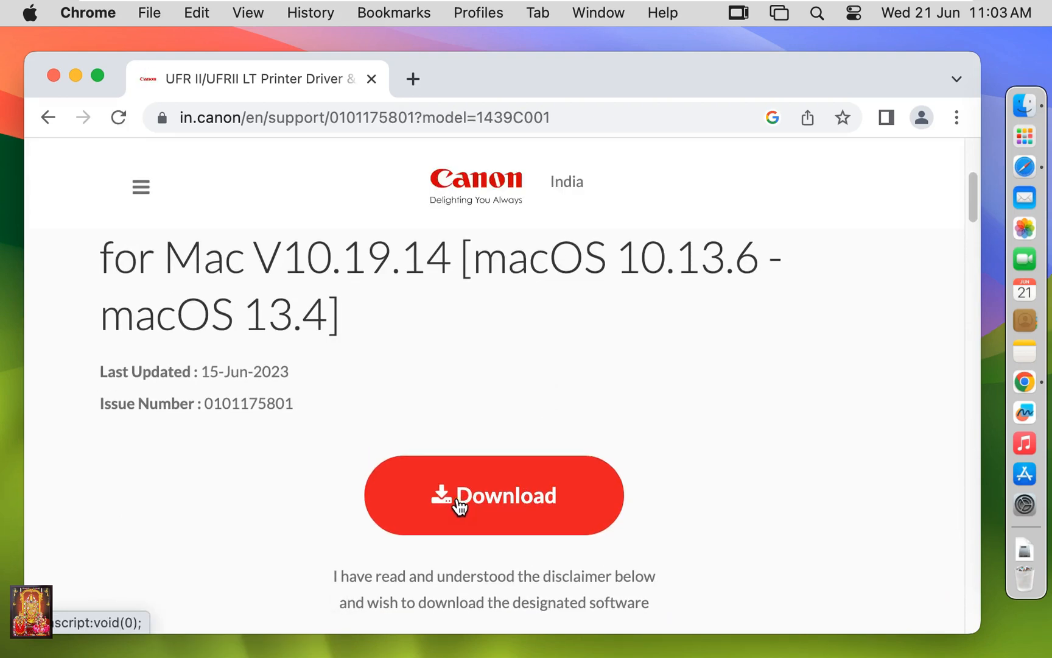
Step: Download mac-UFRII-LIPSLX-v101914-00.dmg (107.3 MB) and reveal it in Finder's Downloads folder
click(494, 495)
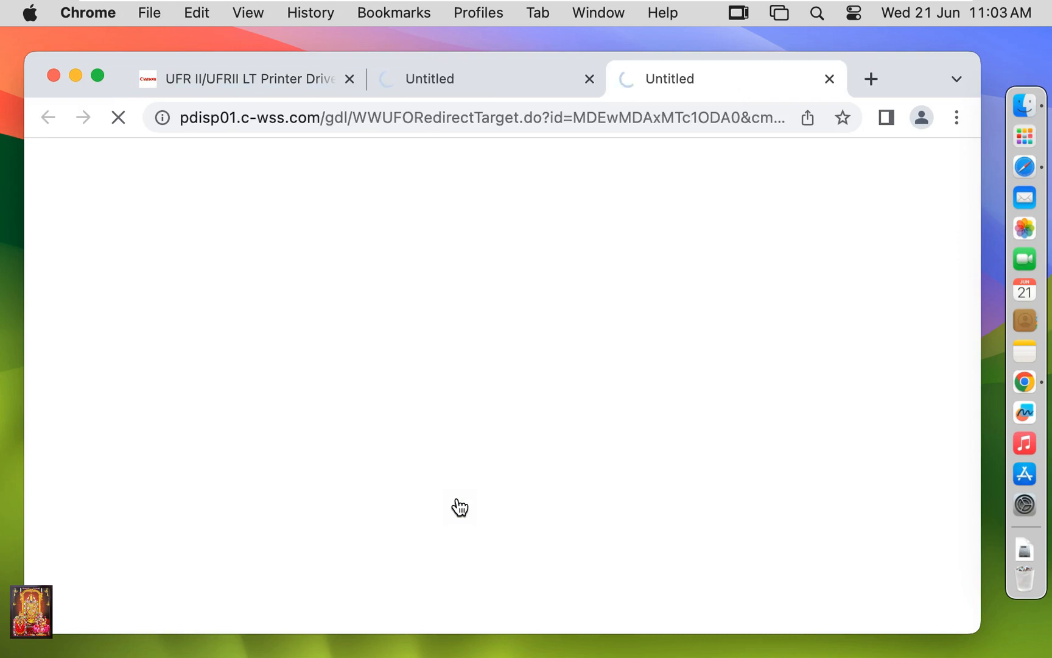
click(829, 79)
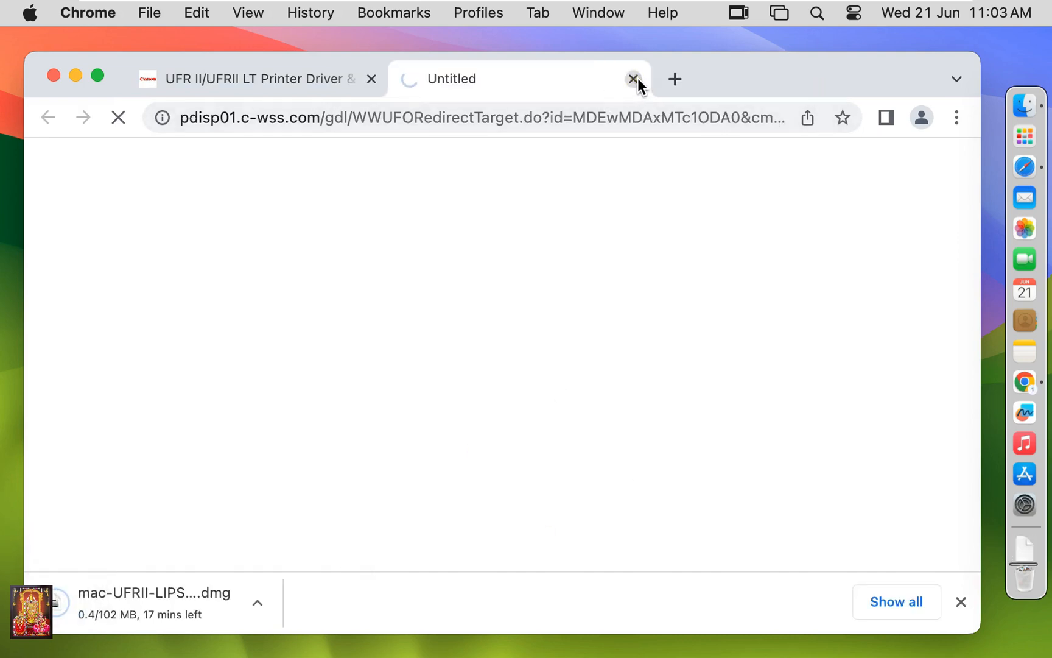
click(632, 79)
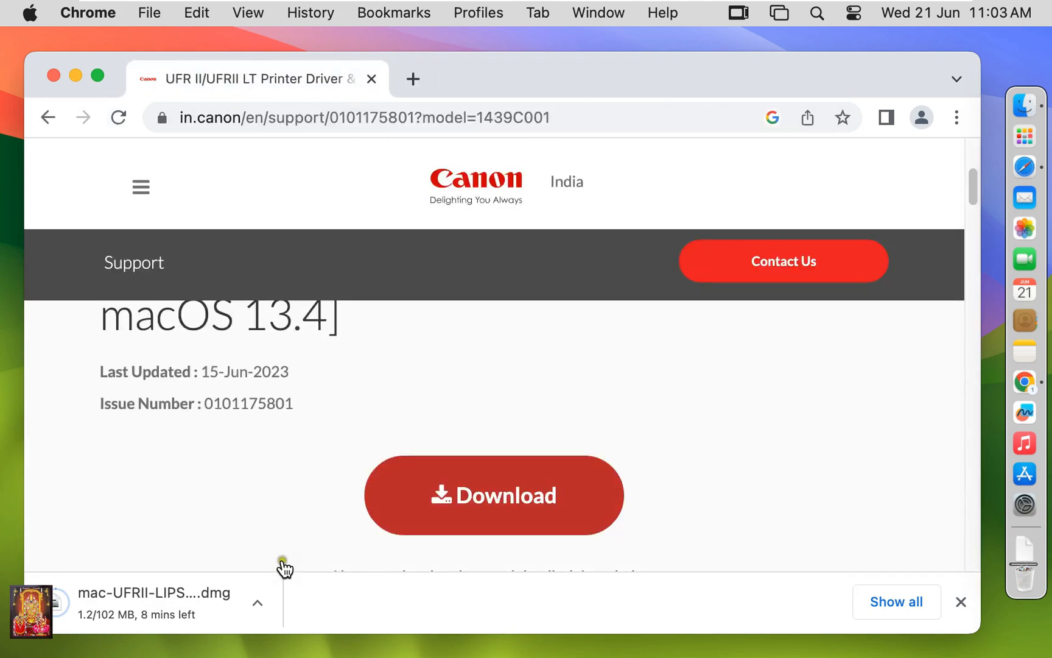
click(895, 601)
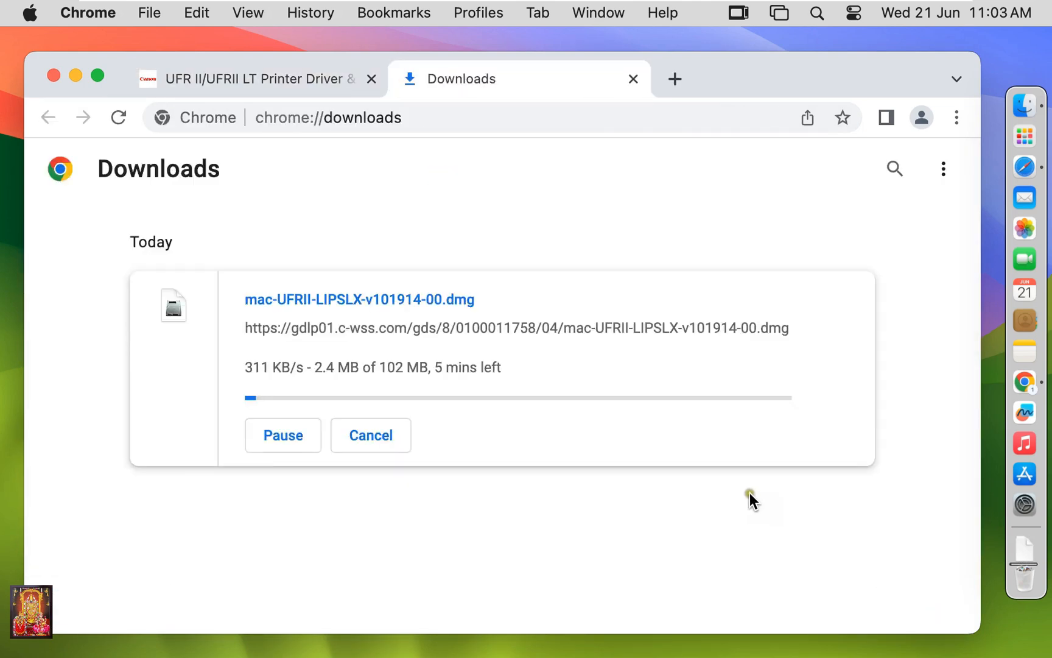
mouse_move(386, 389)
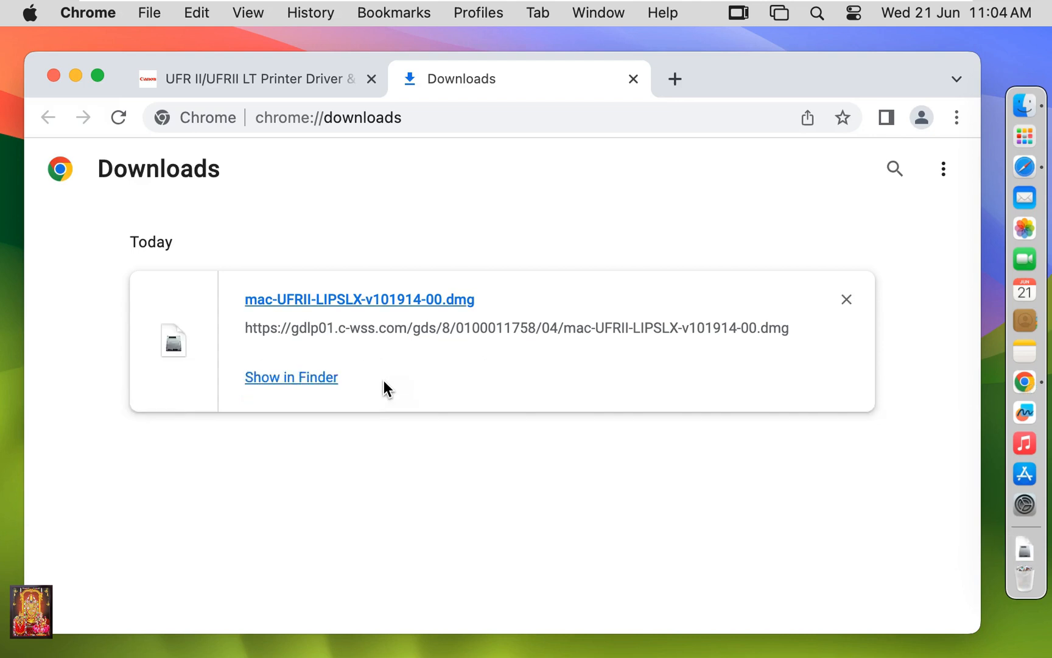
click(291, 376)
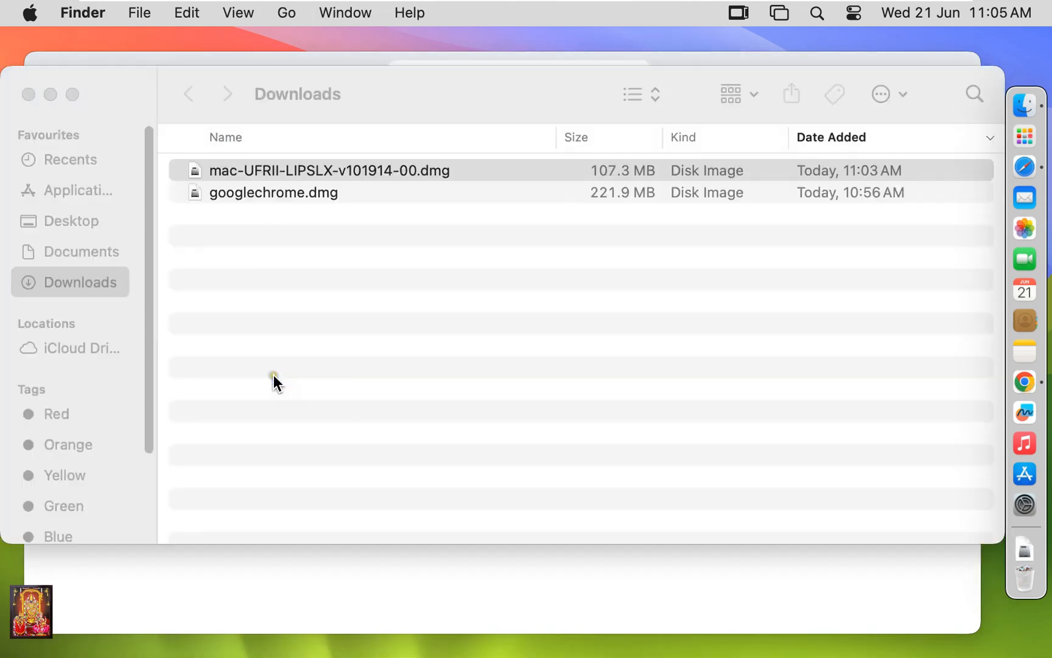
Step: Mount the driver .dmg and launch UFRII_LT_LIPS_LX_Installer.pkg from the mounted volume
click(329, 170)
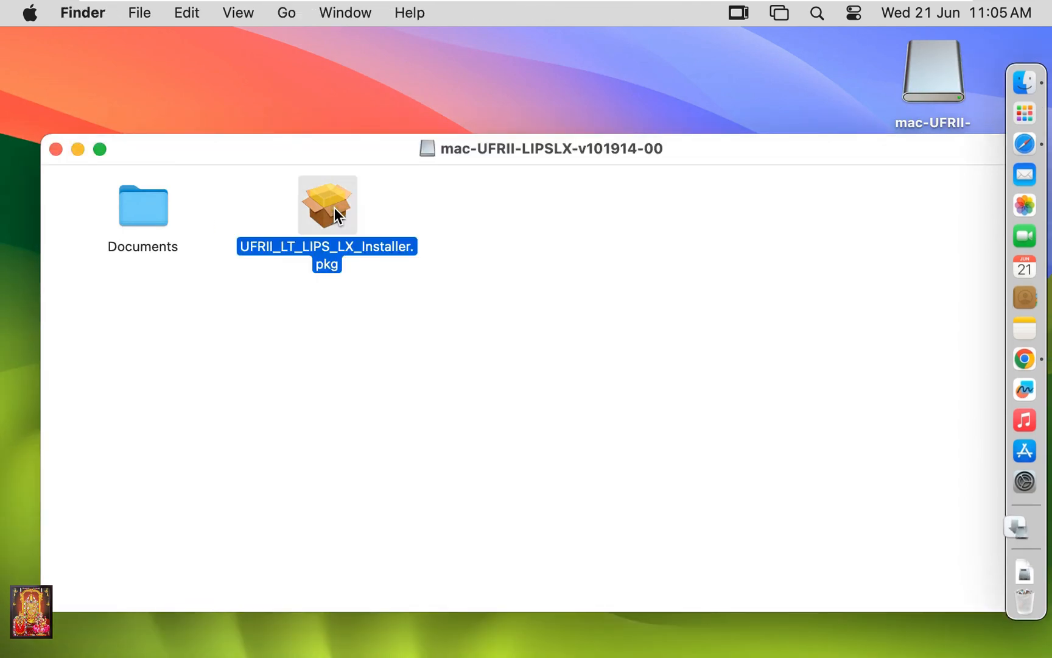
double_click(327, 205)
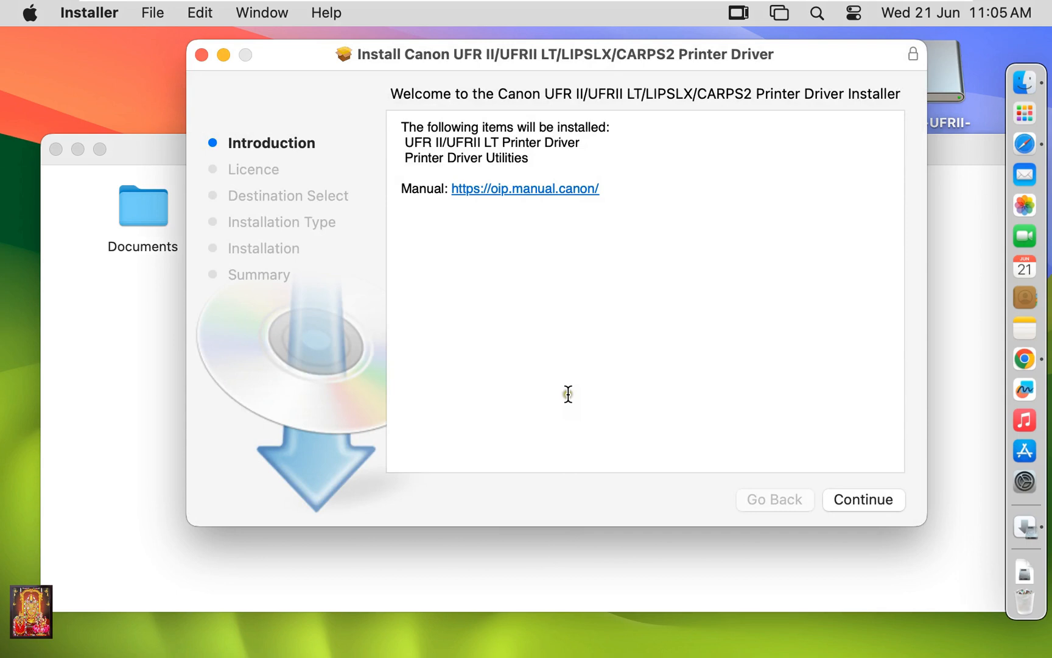
mouse_move(877, 506)
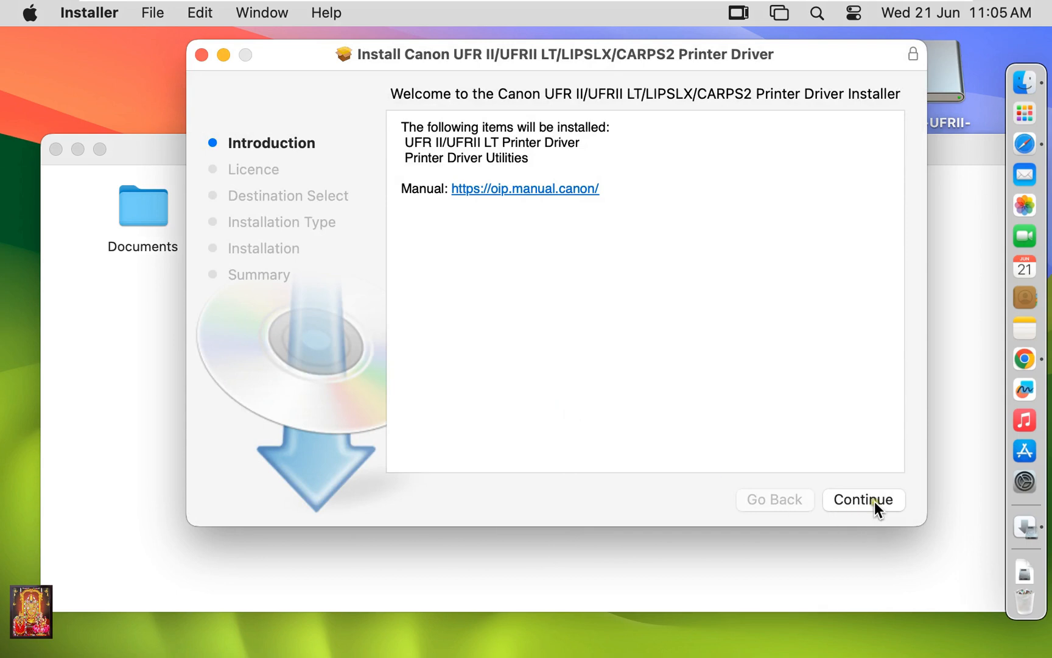
Step: Agree to the licence and install the Canon driver with the admin password, then close and keep the installer
click(863, 499)
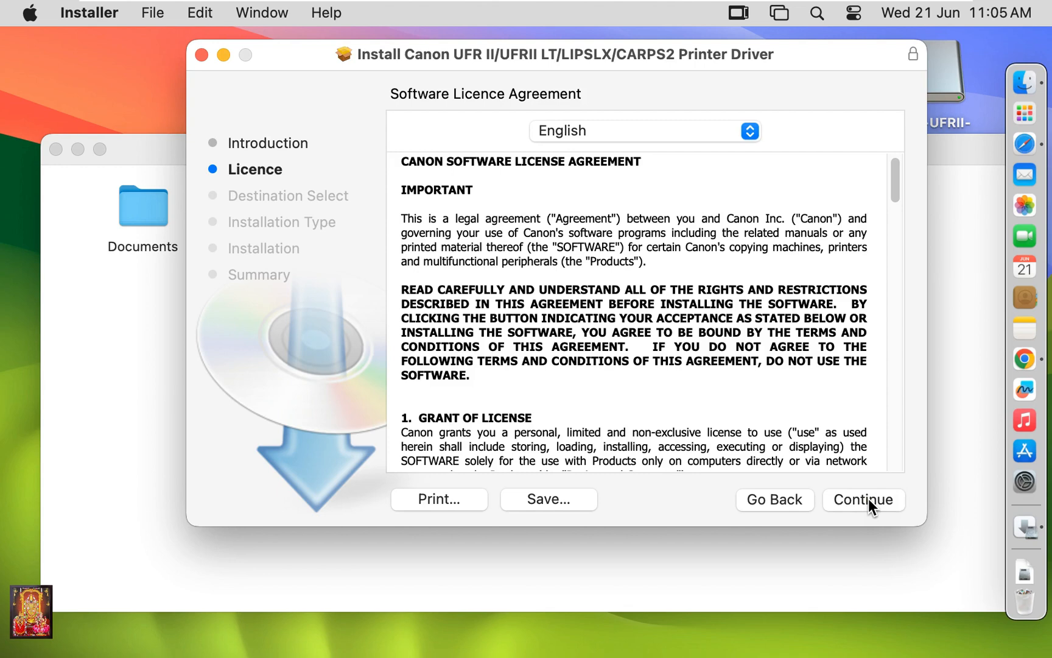
click(863, 500)
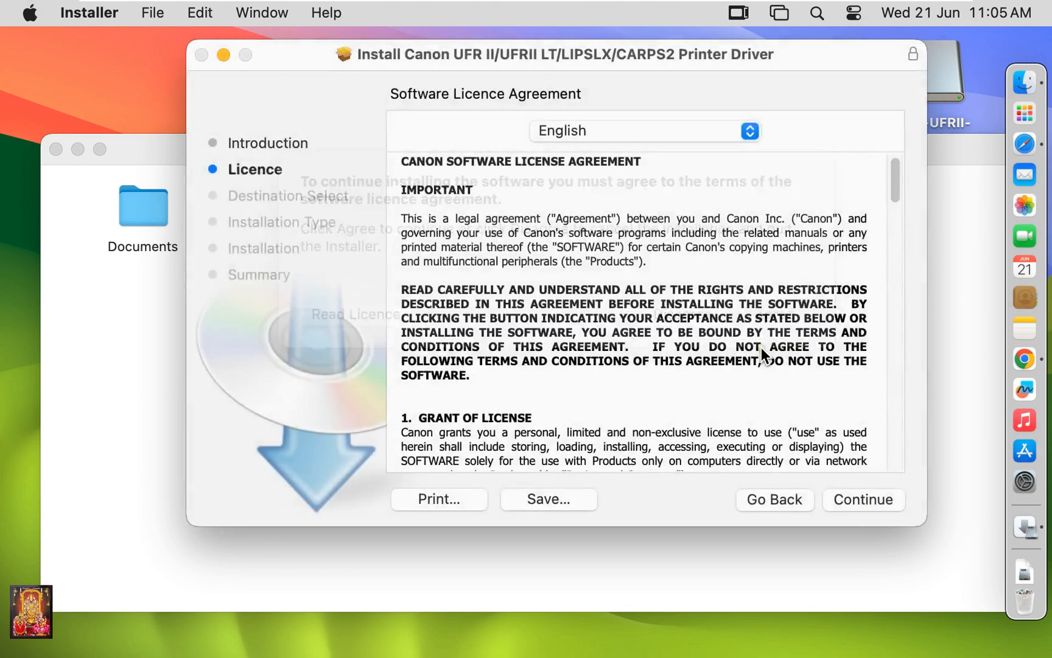
click(862, 499)
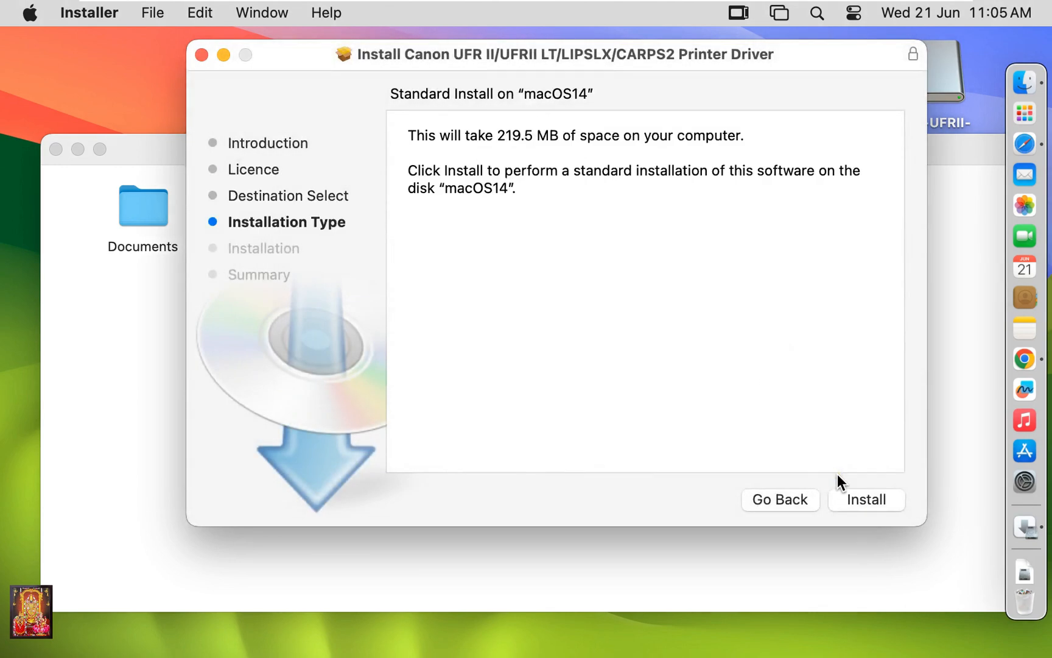
click(866, 500)
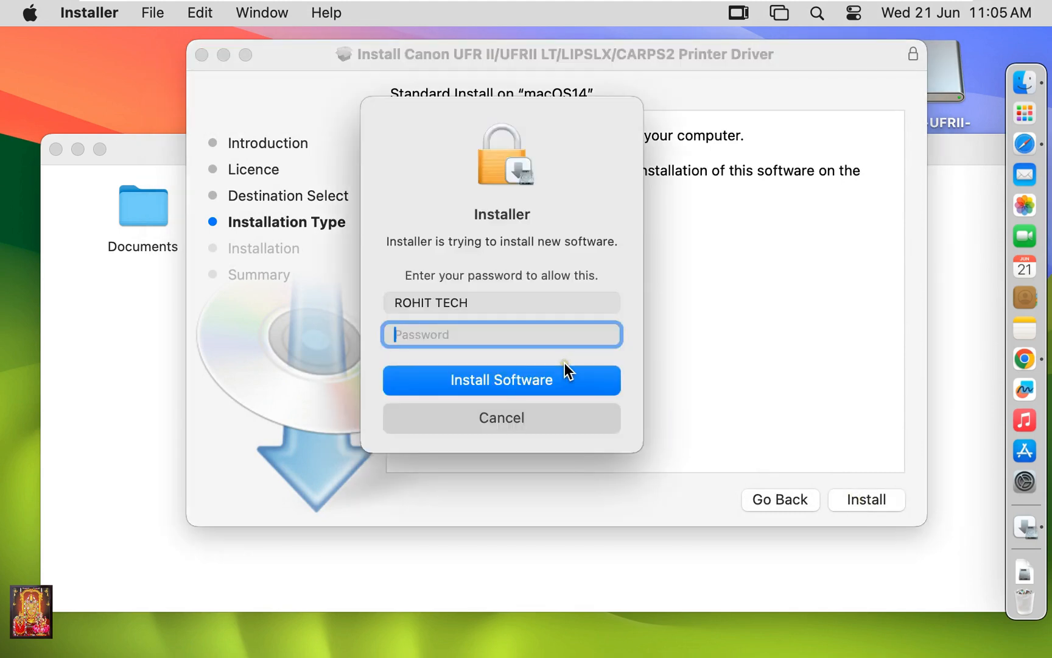
text(password)
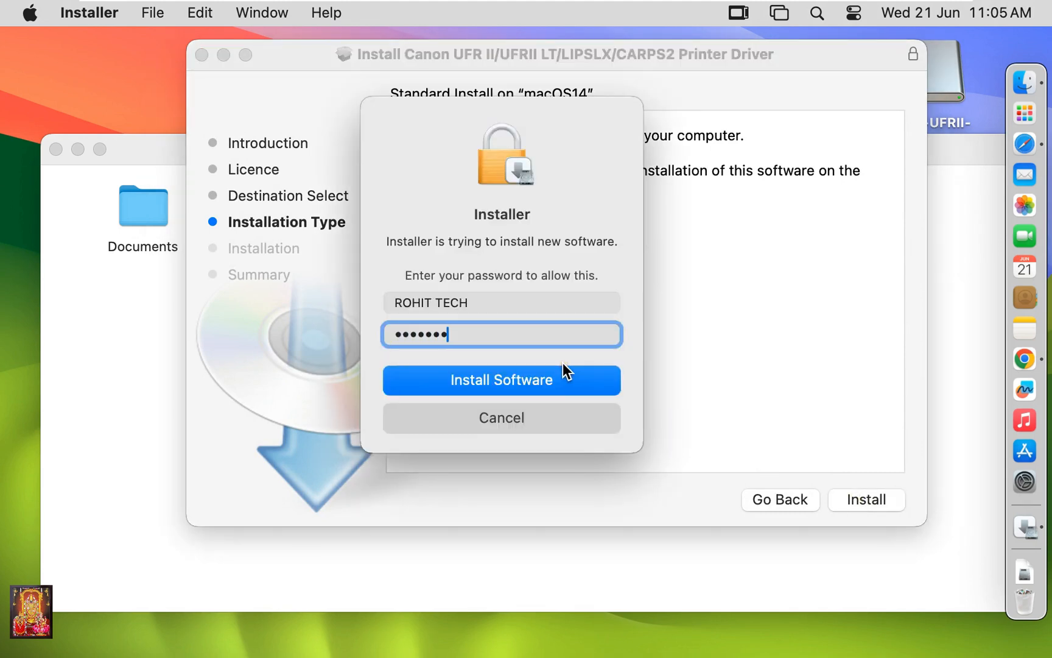
click(500, 380)
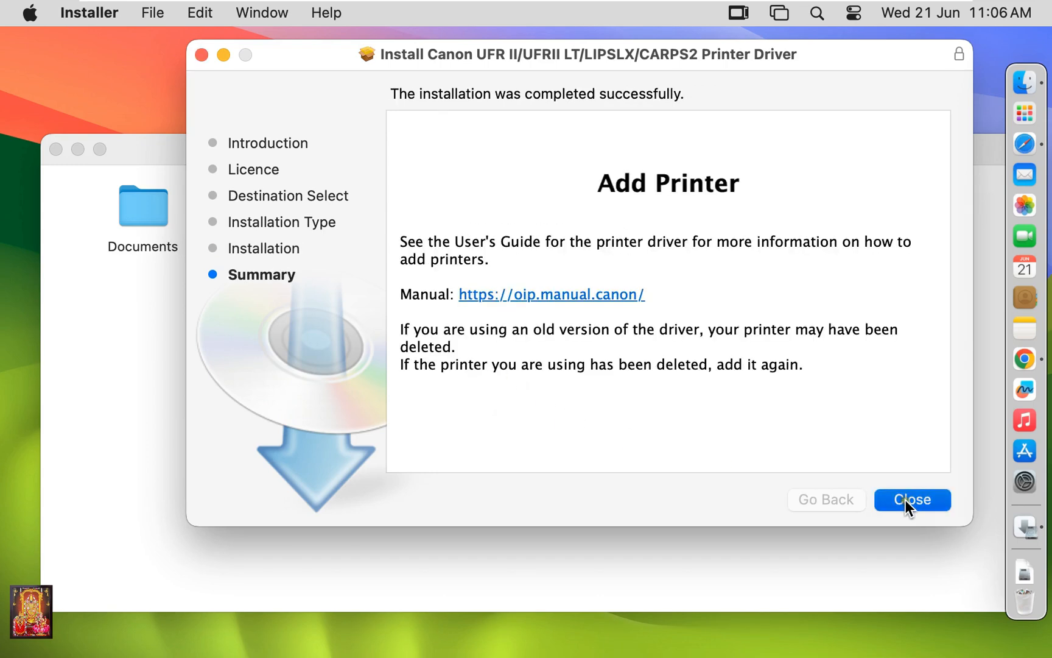
click(912, 499)
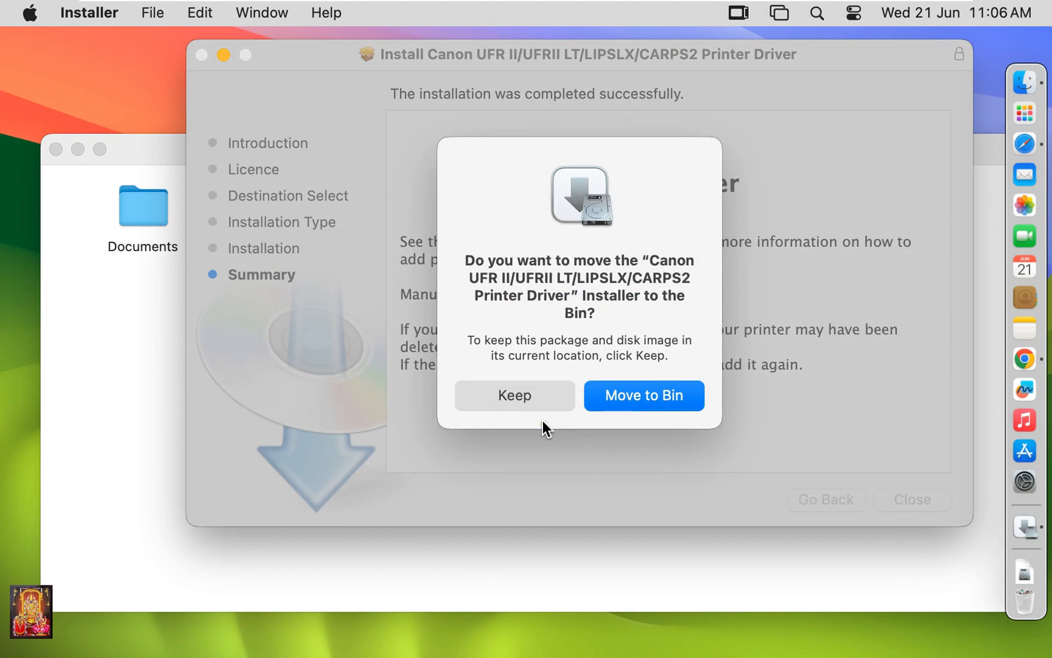
click(513, 395)
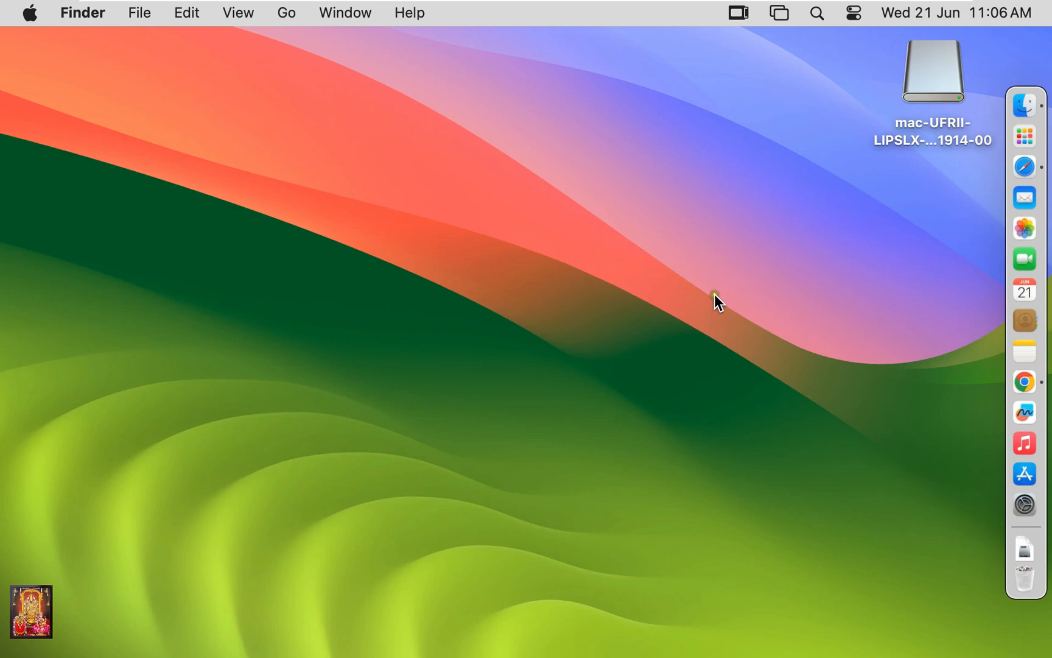
mouse_move(829, 262)
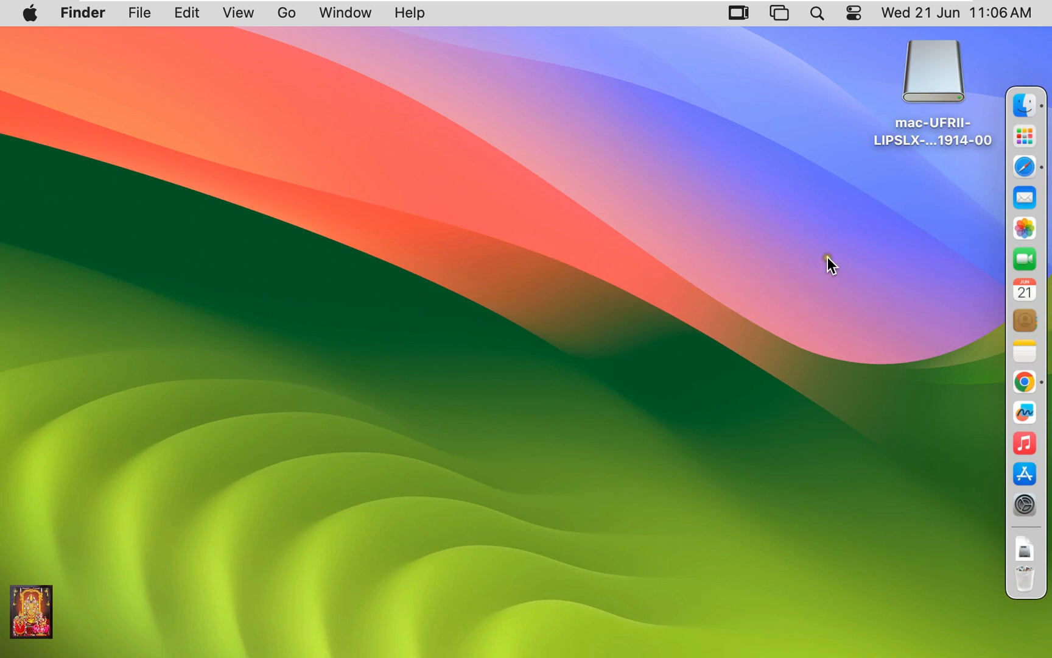
mouse_move(830, 260)
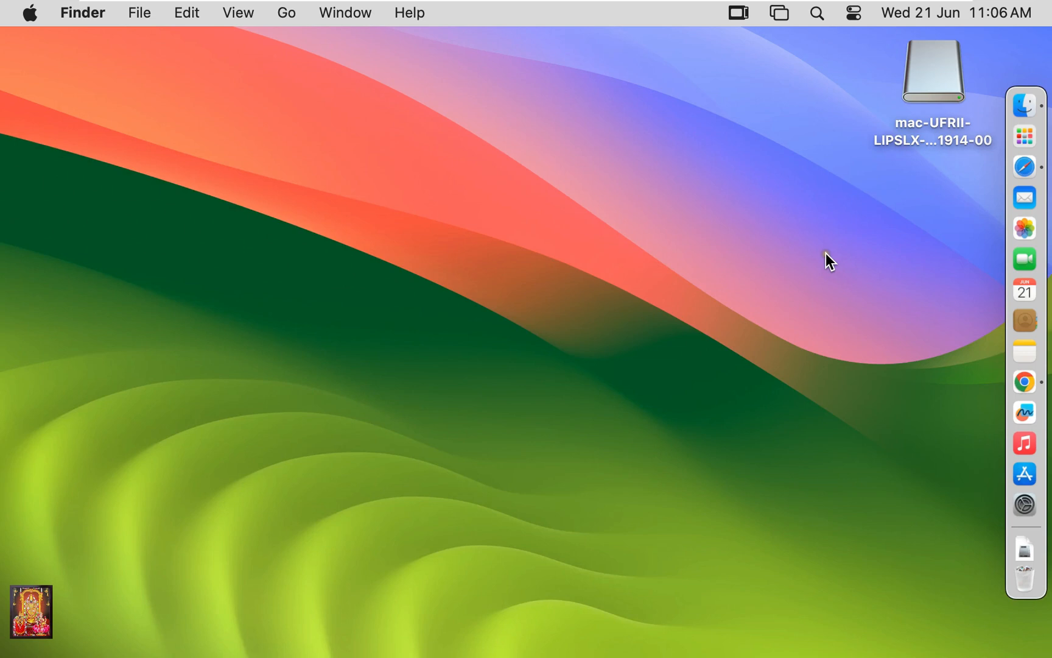
mouse_move(898, 231)
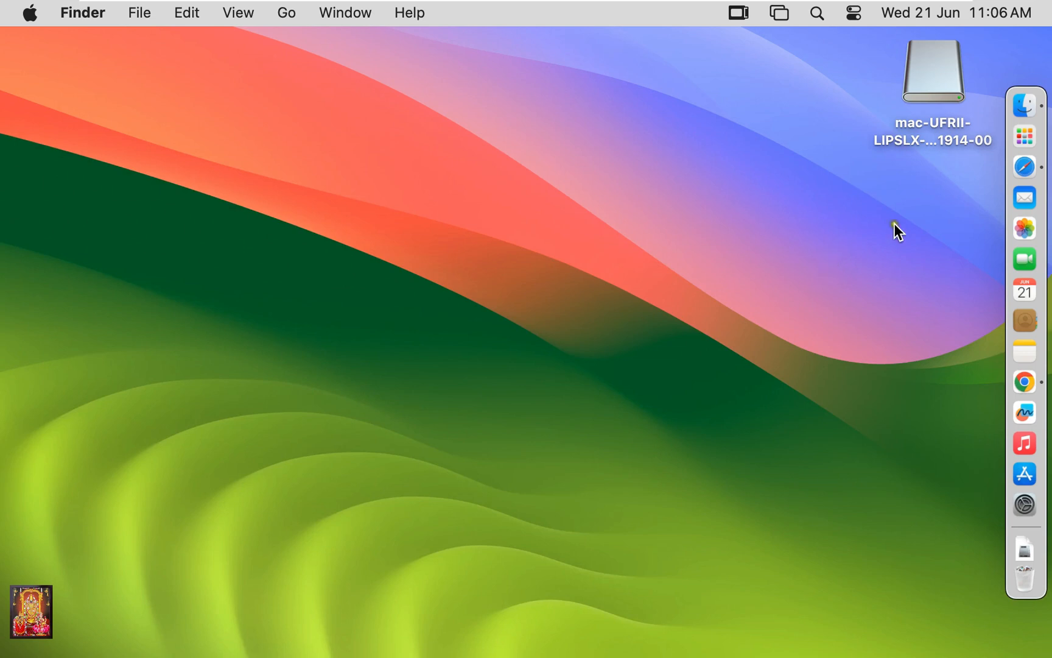
Step: Open the Apple menu in the top-left of the menu bar
click(28, 12)
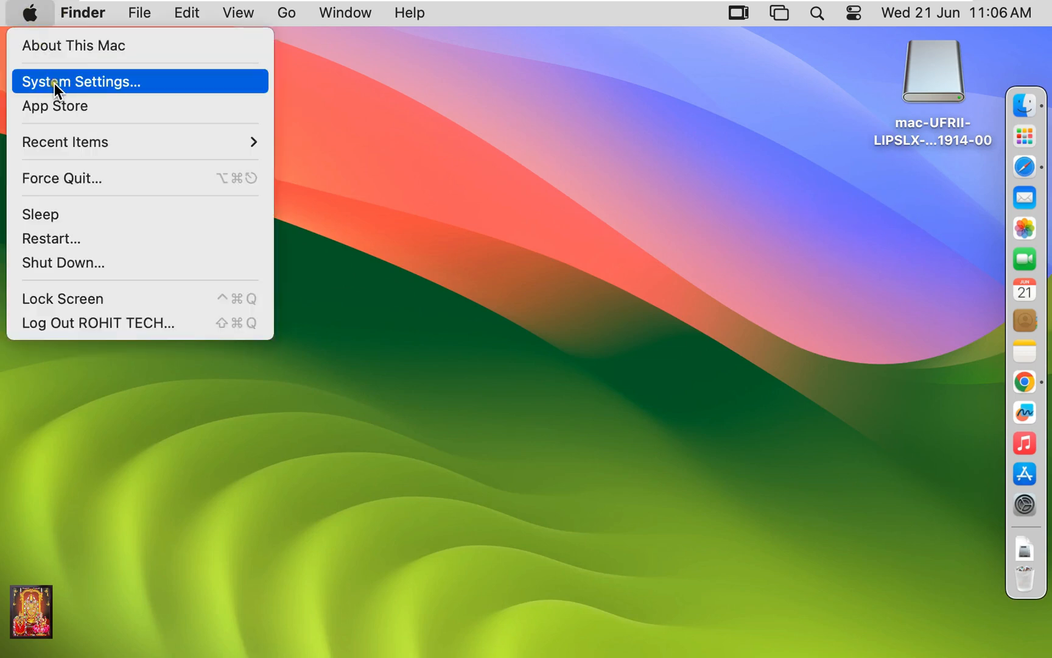
Step: Launch System Settings from the Apple menu and go to the empty Printers & Scanners pane
click(80, 81)
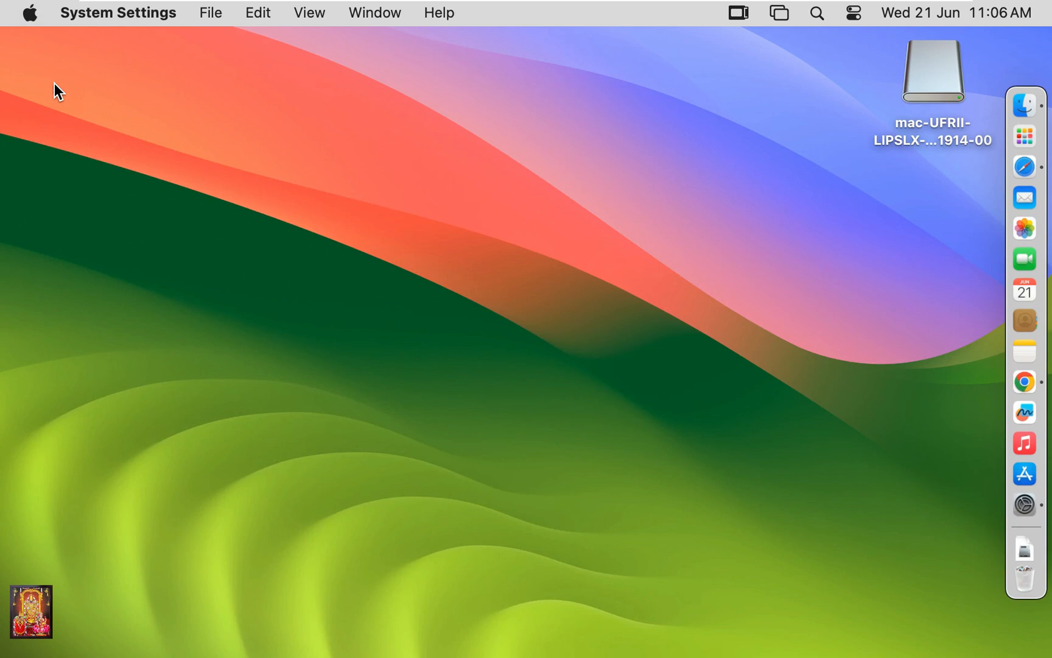
click(1023, 504)
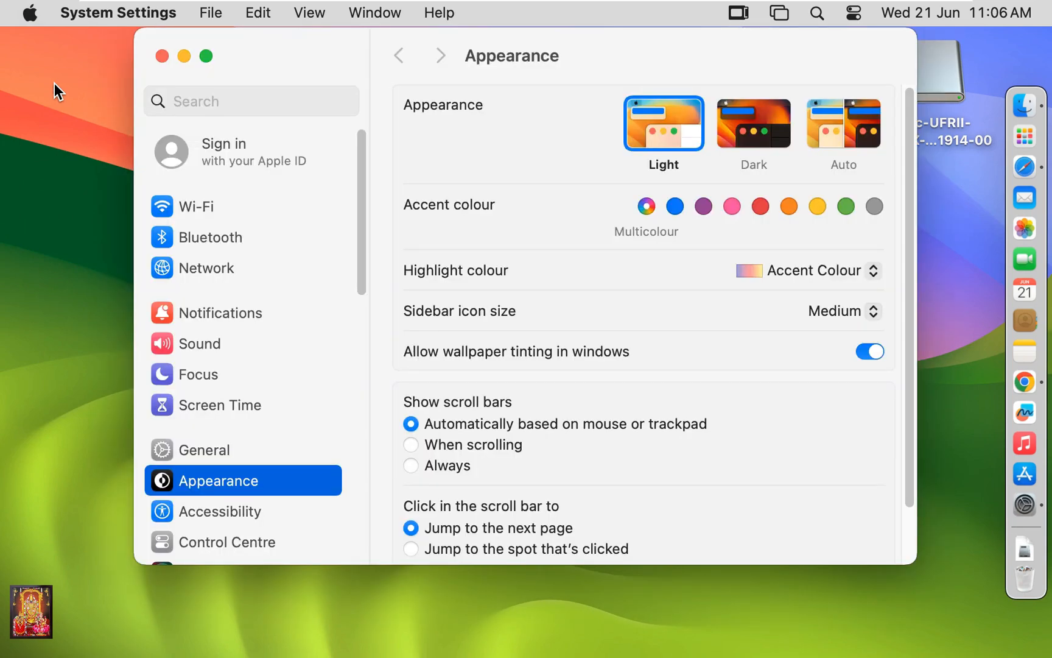
mouse_move(363, 198)
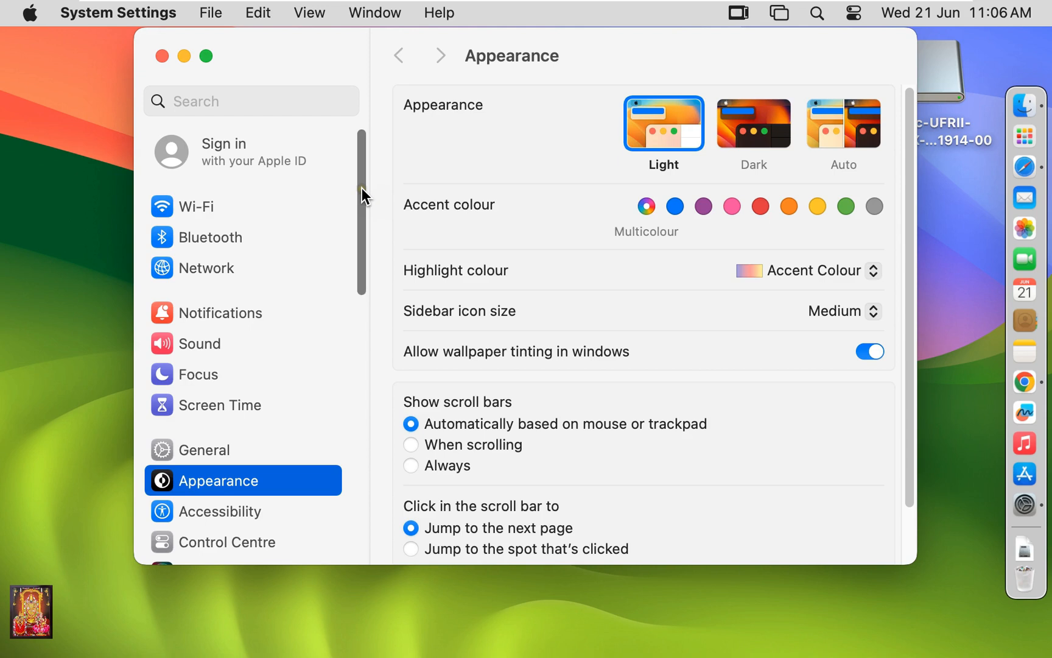
scroll(down, 3)
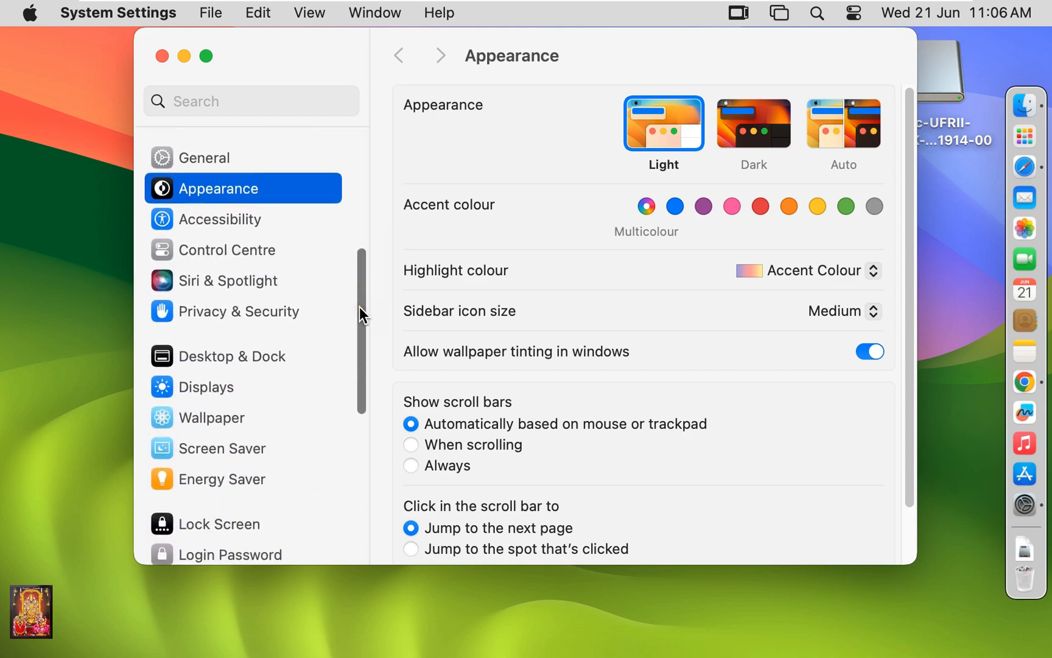
scroll(down, 3)
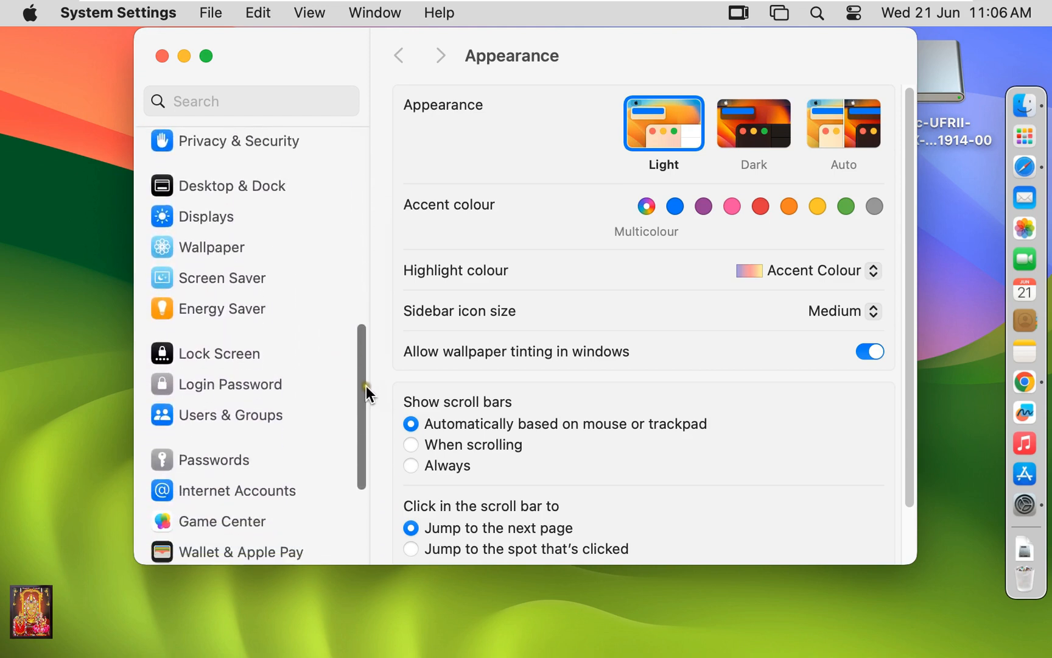
scroll(down, 3)
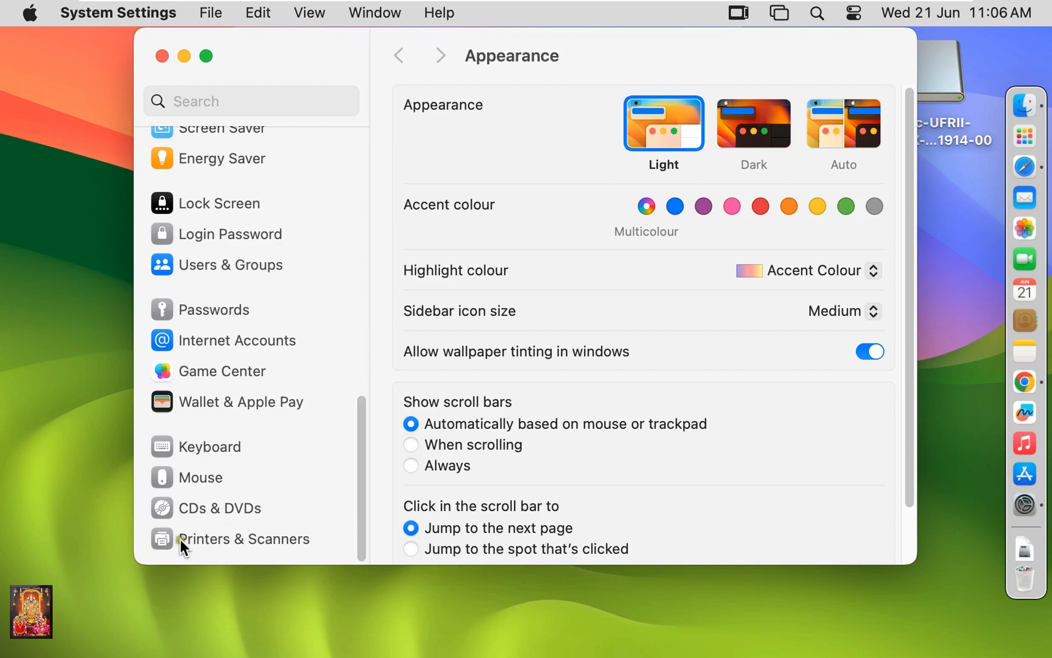
click(243, 537)
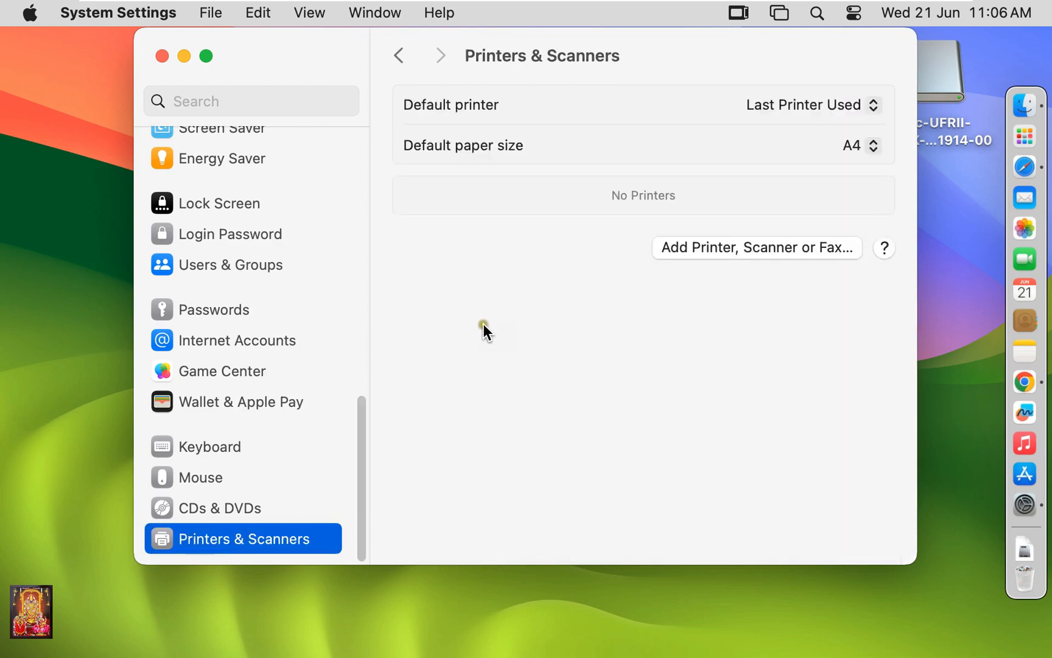
mouse_move(684, 261)
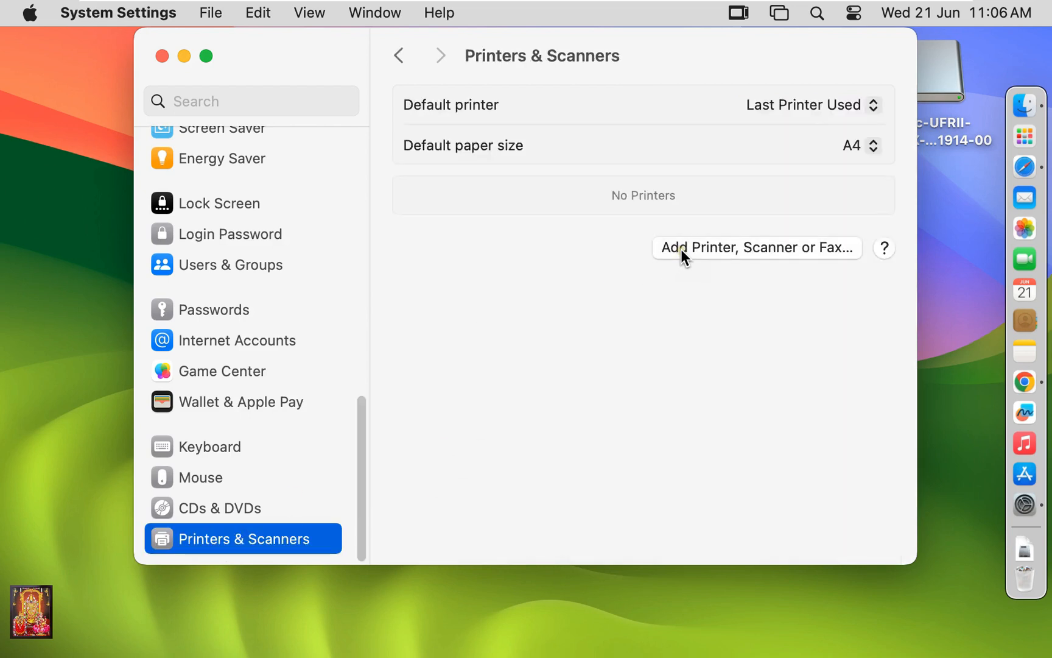
Step: Start adding a printer by IP with address 192.168.1.50
click(756, 247)
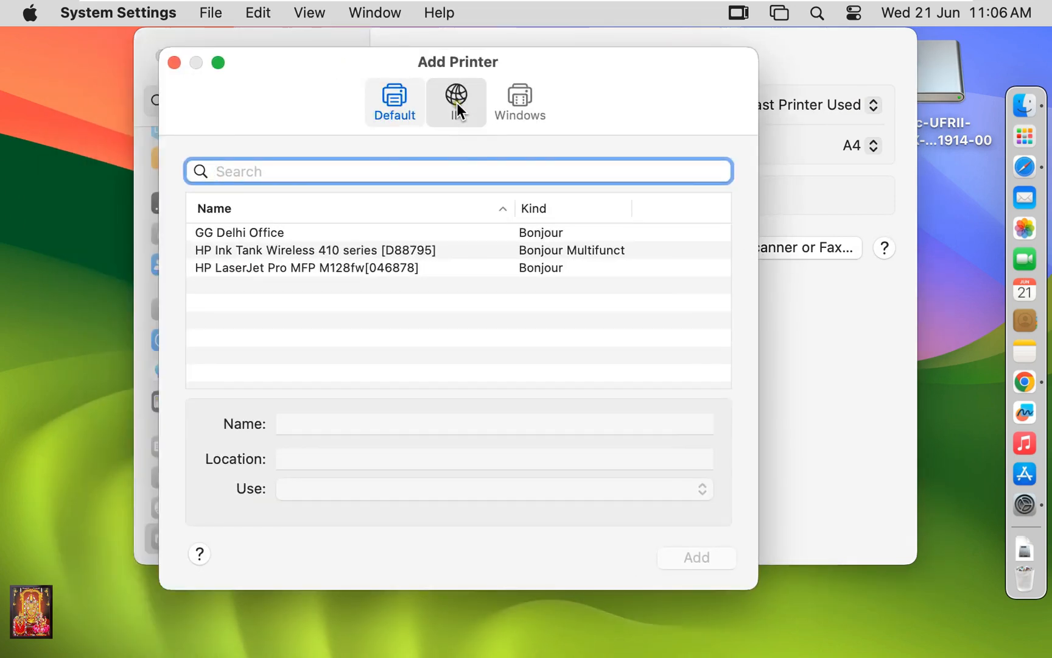
click(456, 100)
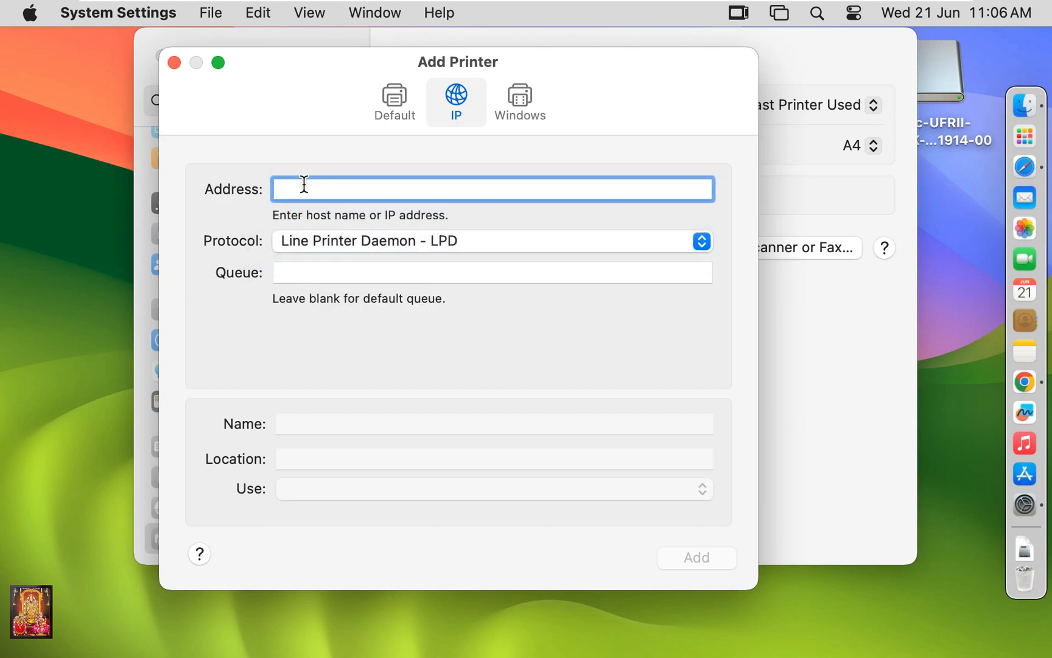
text(192.168.1)
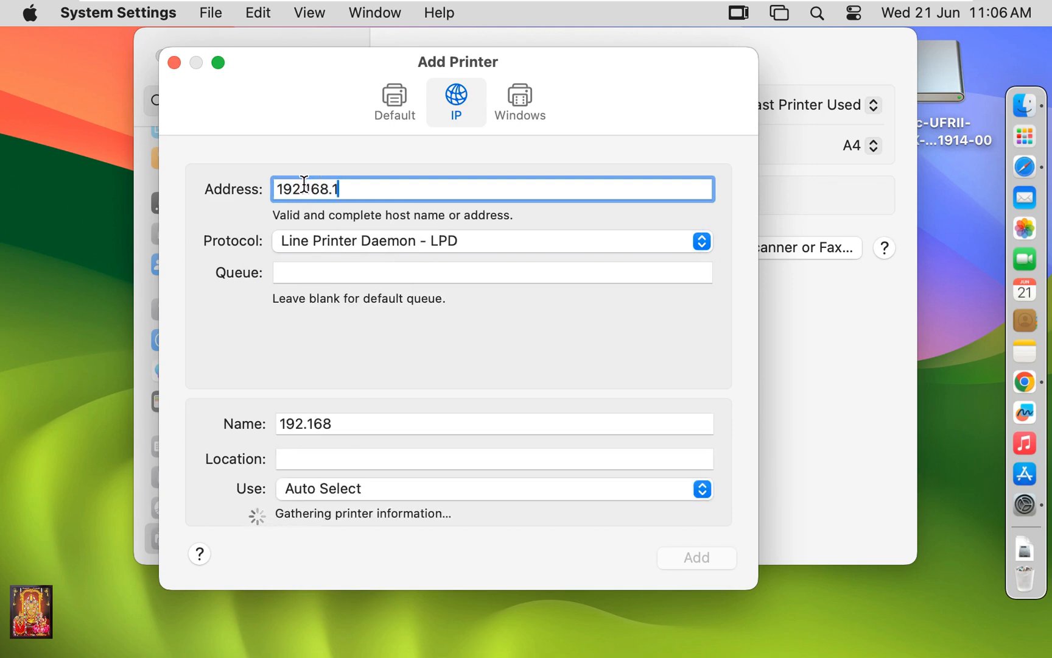
text(.50)
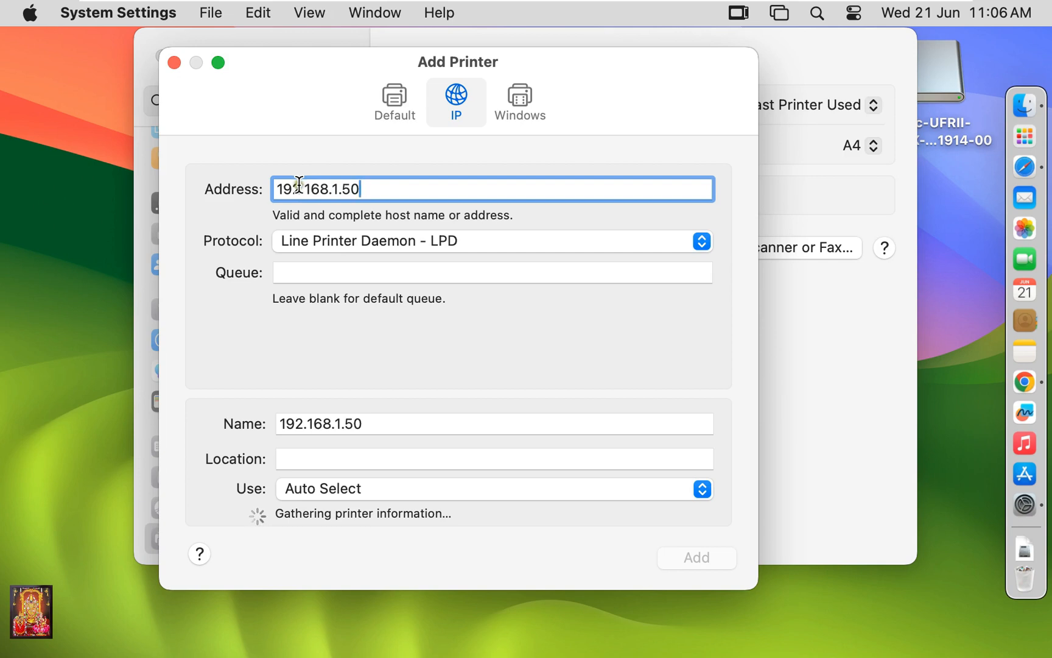
mouse_move(375, 290)
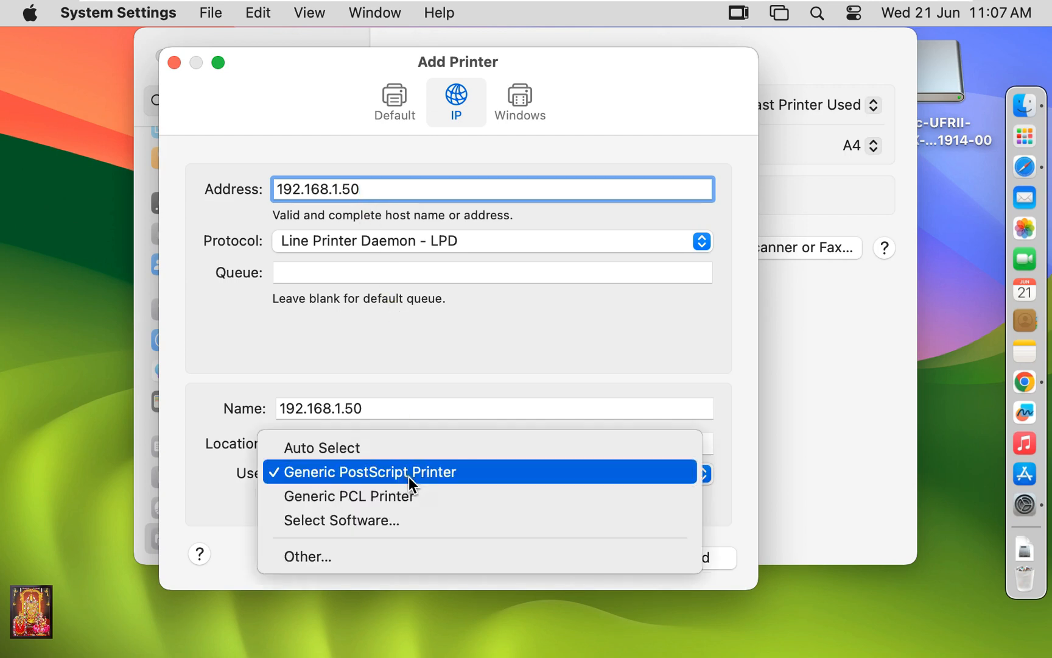
mouse_move(371, 526)
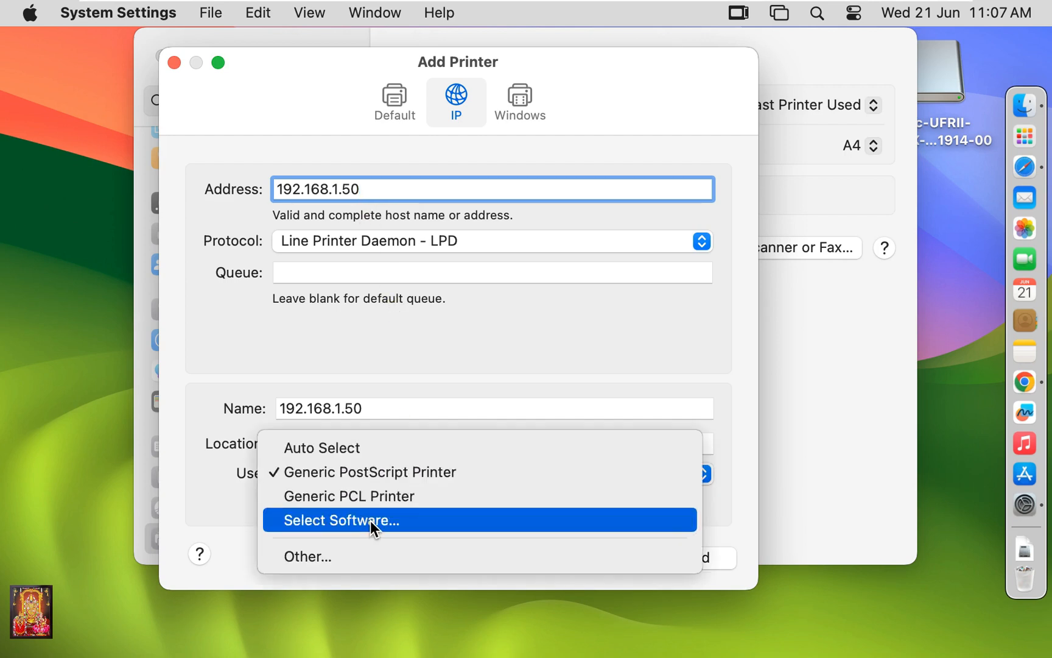
Step: Search the printer software list for 'canon' and select the Canon iR2525/2530 driver
click(341, 520)
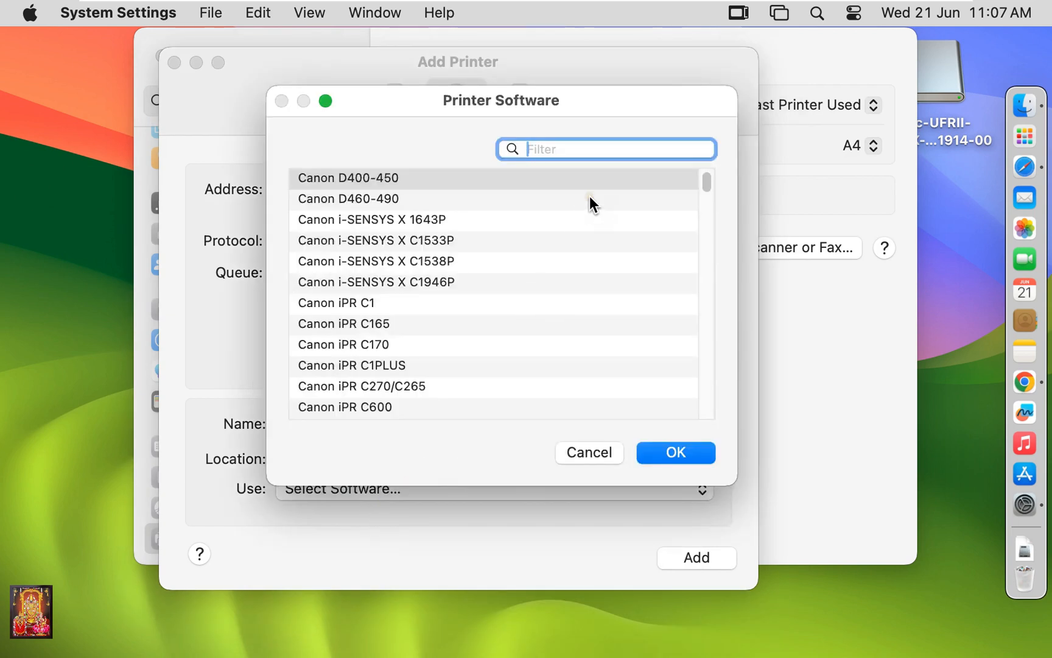
text(canon)
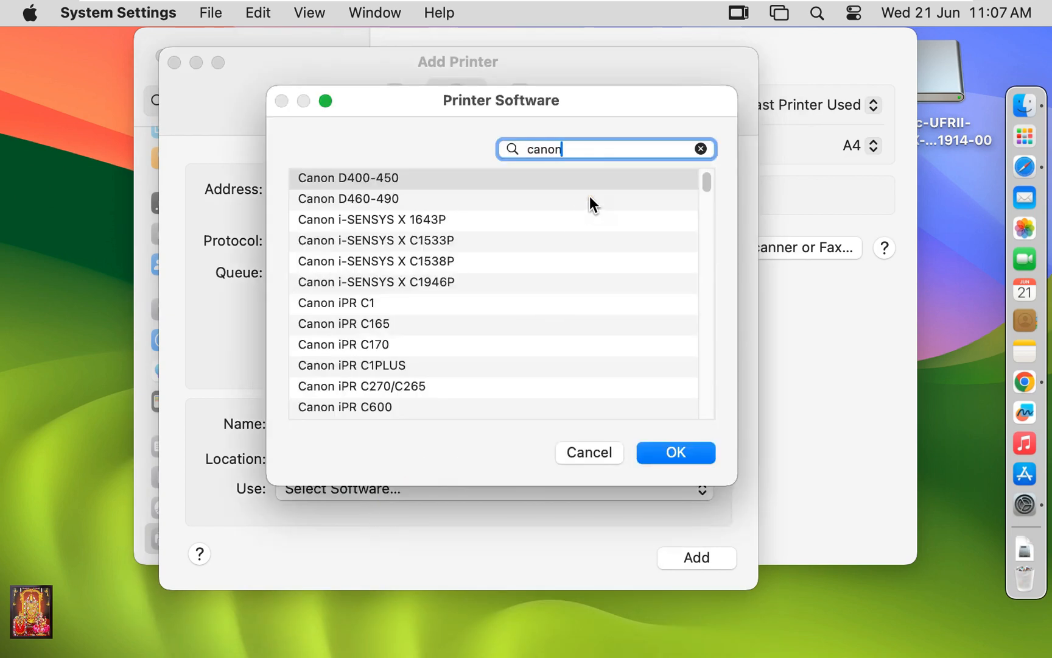
scroll(down, 3)
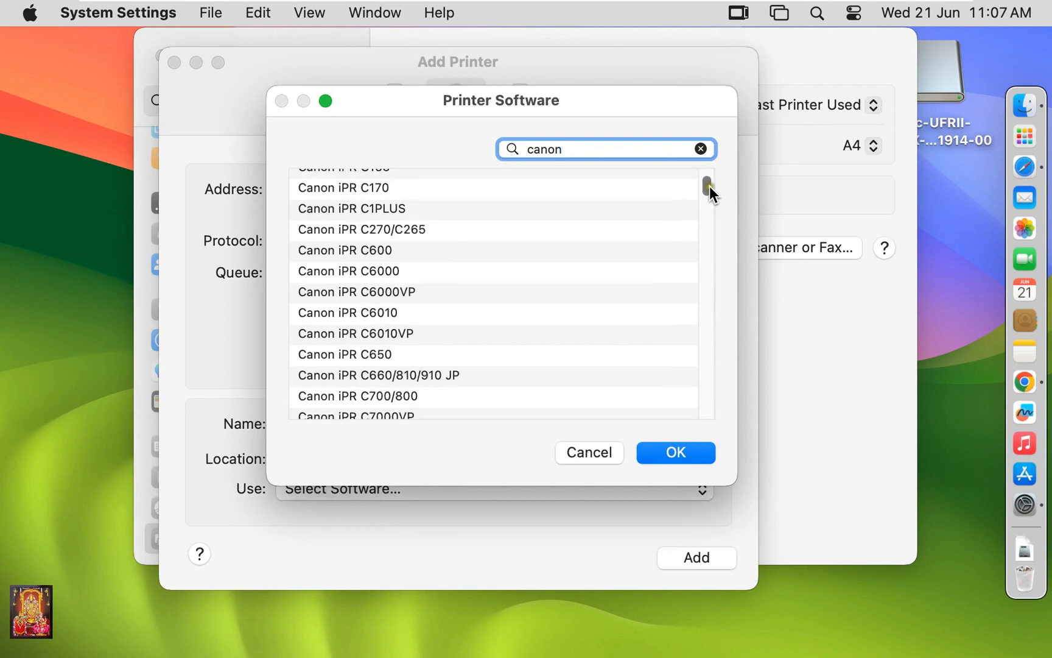
scroll(down, 3)
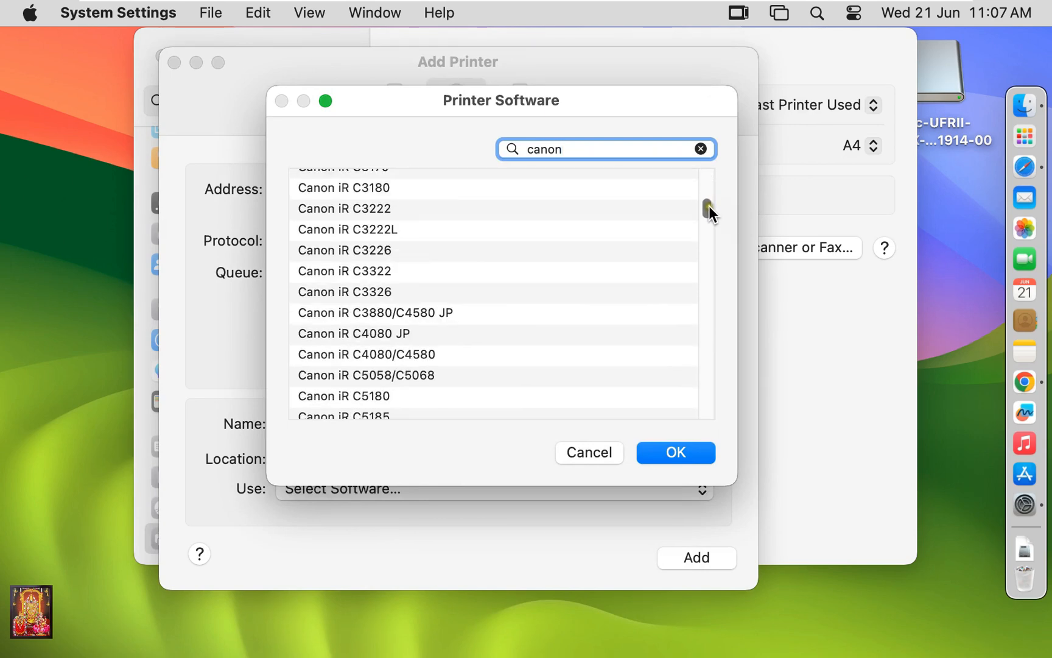
scroll(down, 3)
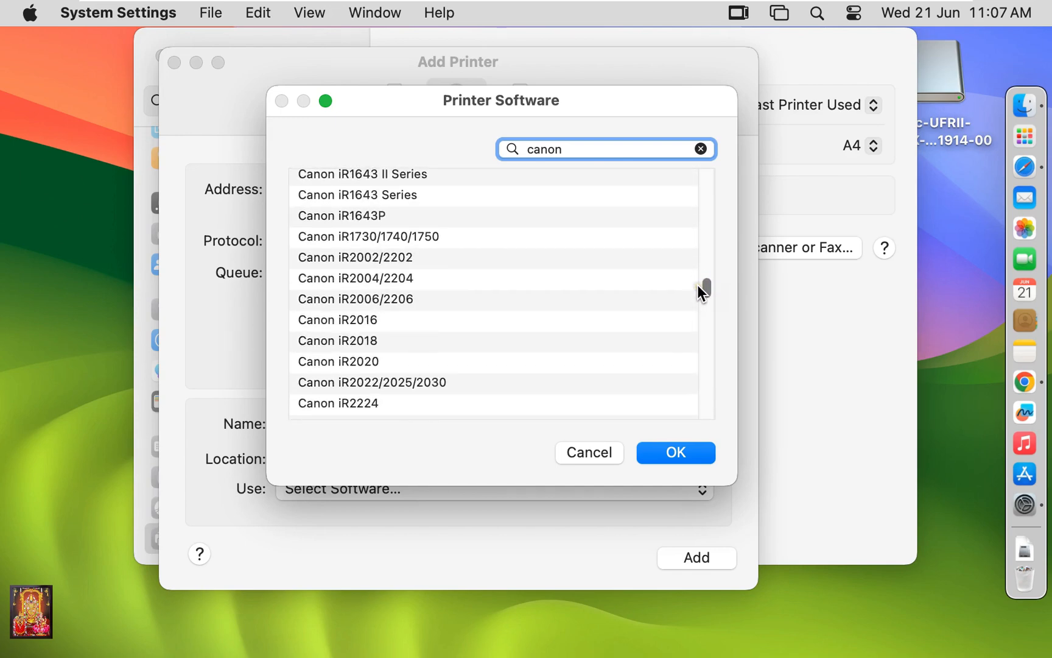
scroll(down, 3)
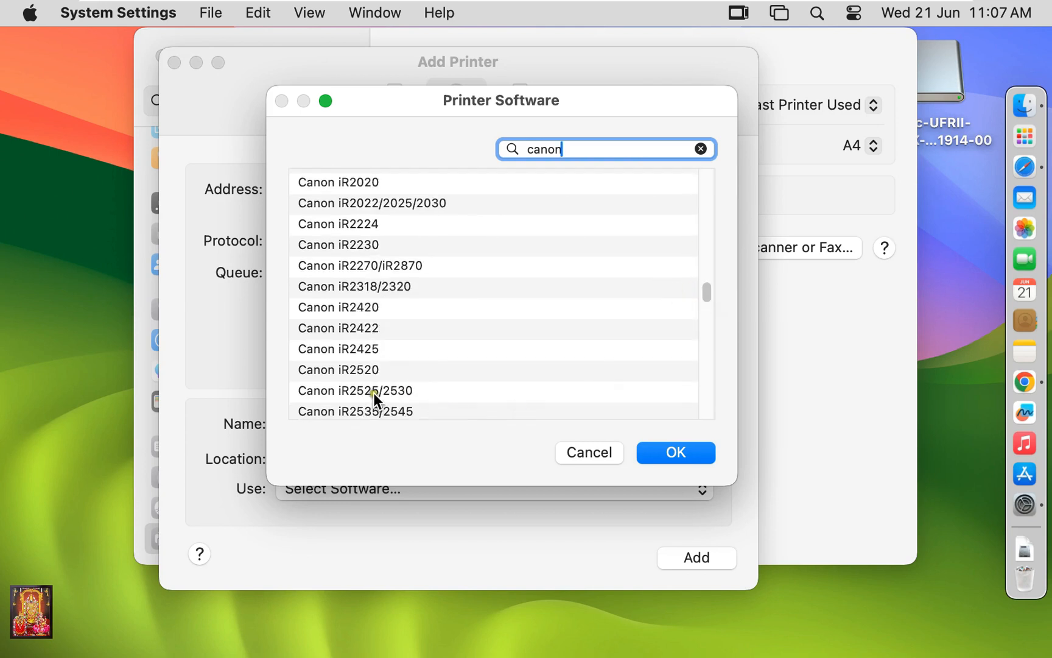
click(355, 389)
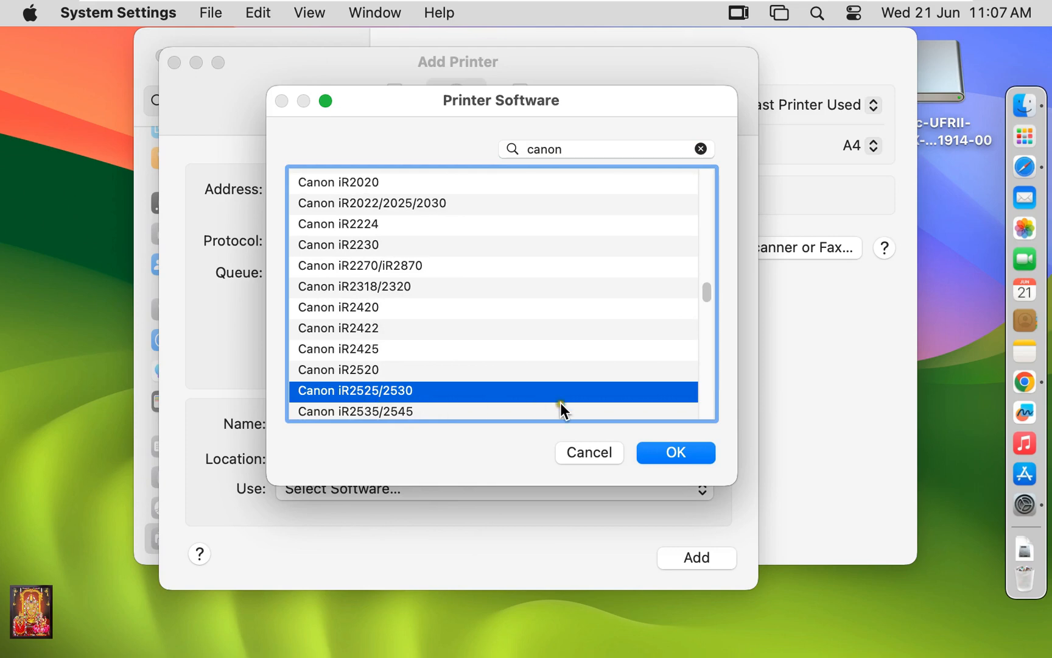
click(675, 452)
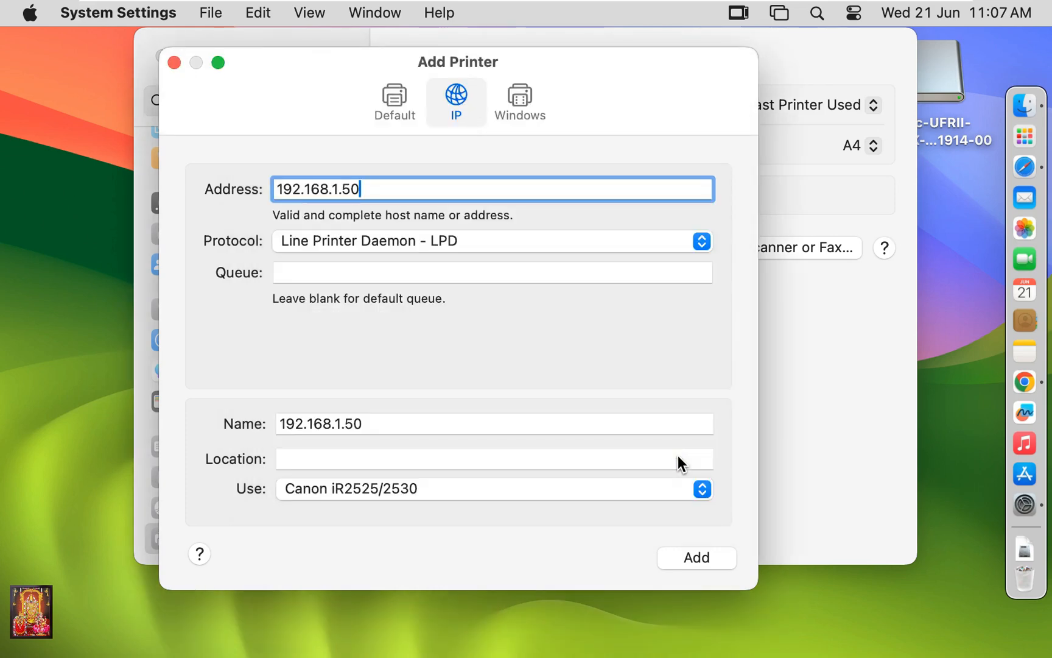
Step: Add the 192.168.1.50 Canon printer, set it as default, and close its details
click(696, 558)
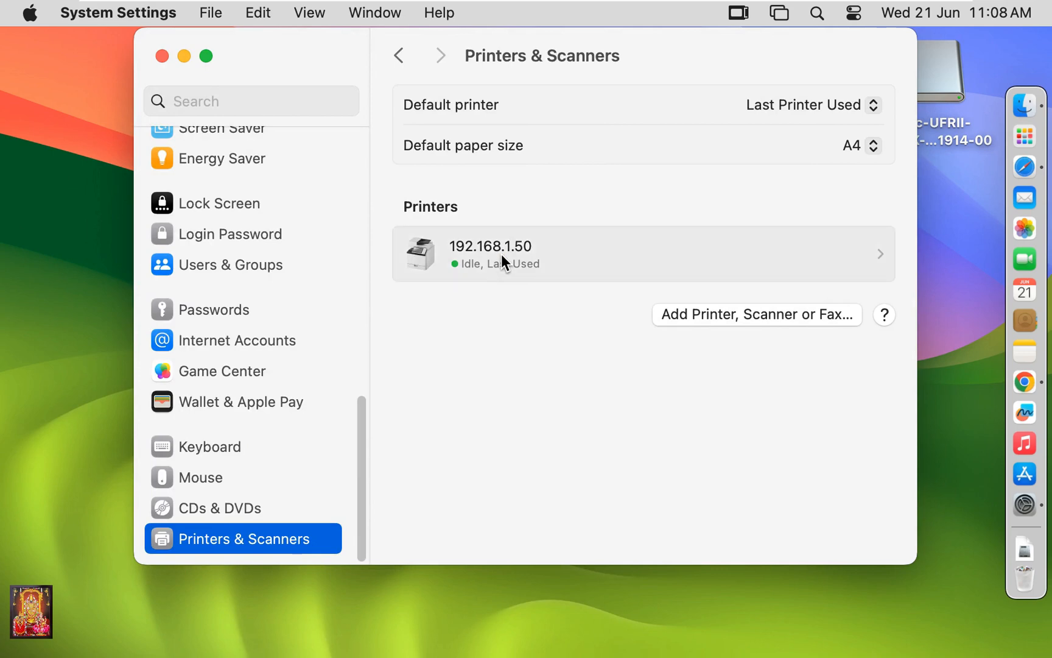
click(643, 254)
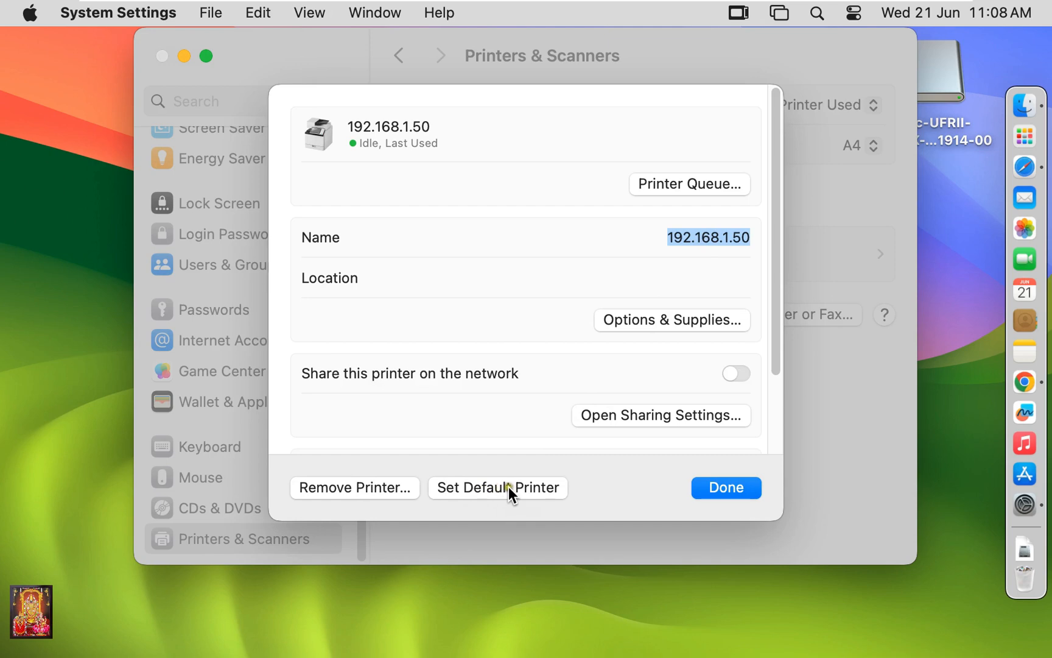
click(498, 488)
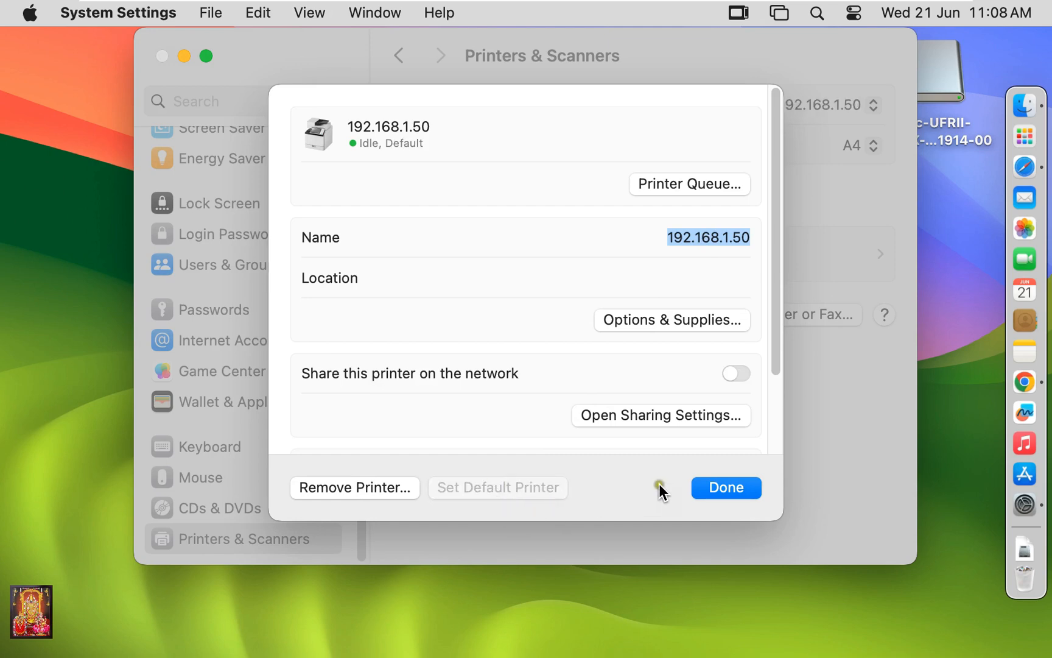
click(725, 487)
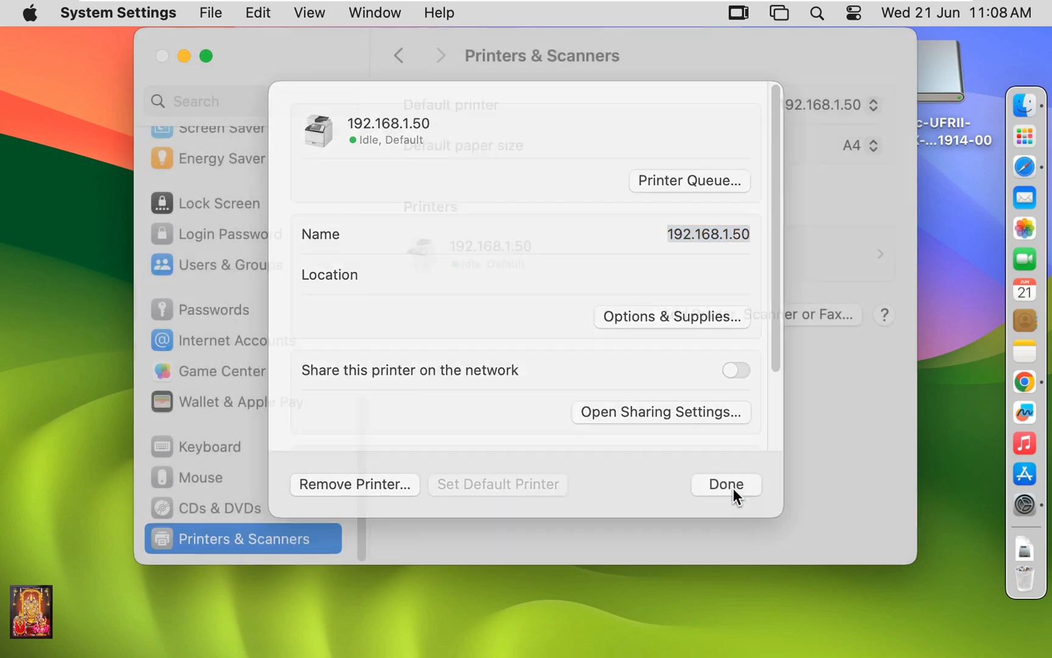
click(725, 484)
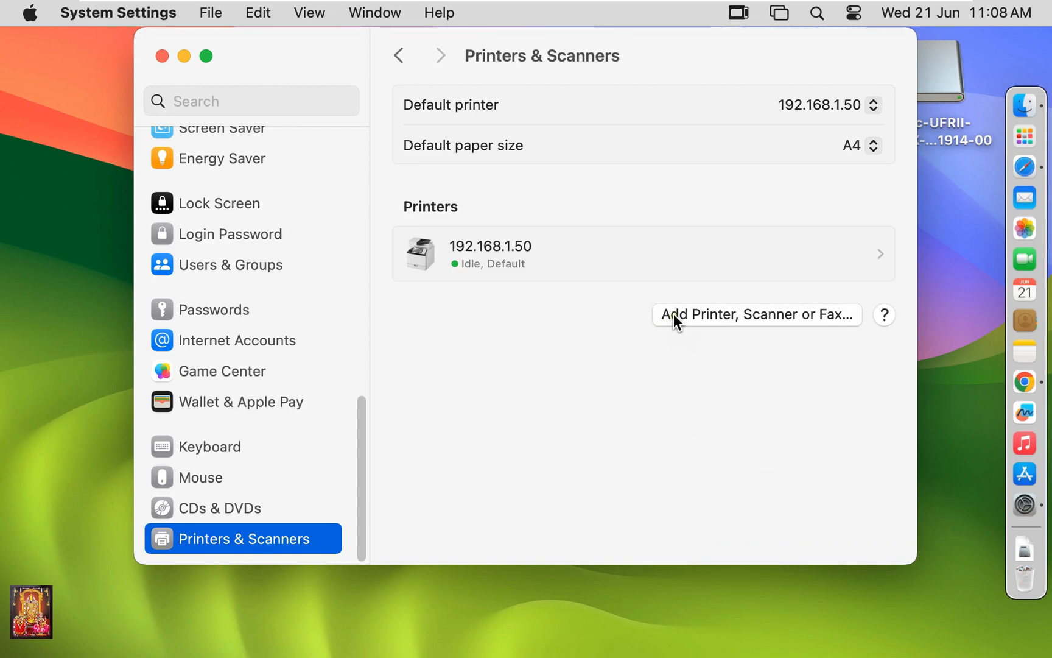
Step: Add the HP Ink Tank Wireless 410 series from the Default printer list
click(756, 314)
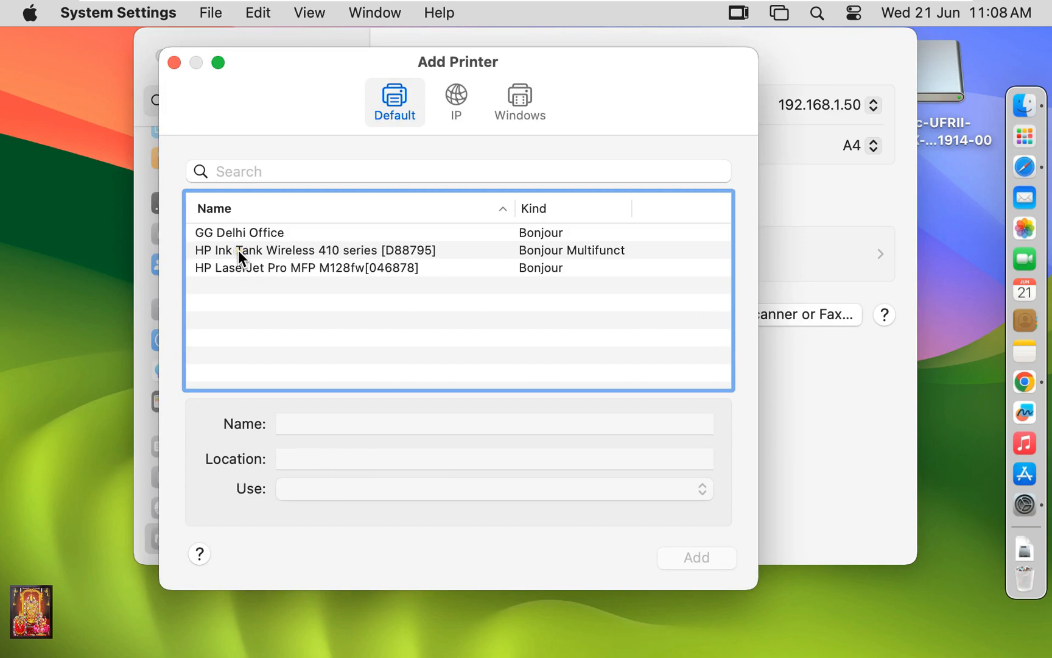
click(315, 250)
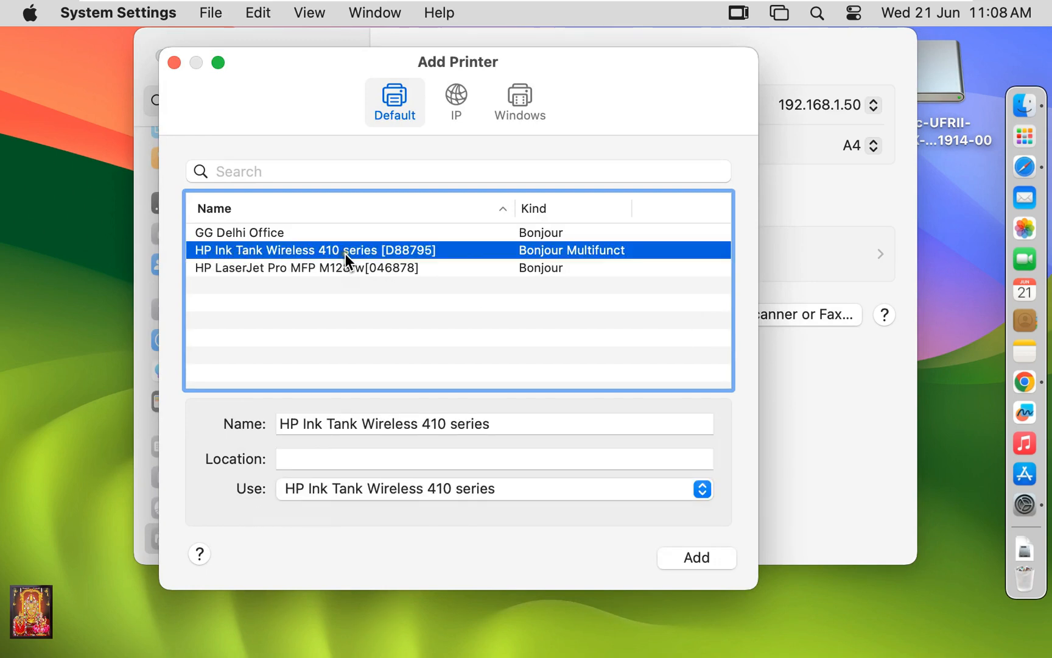
mouse_move(366, 261)
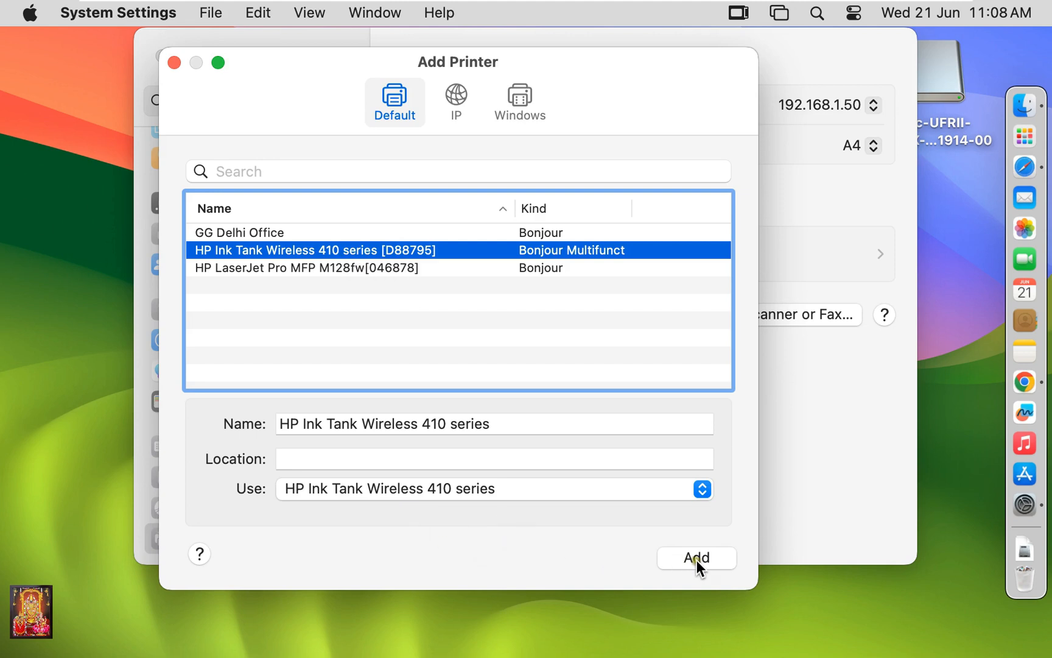
click(696, 557)
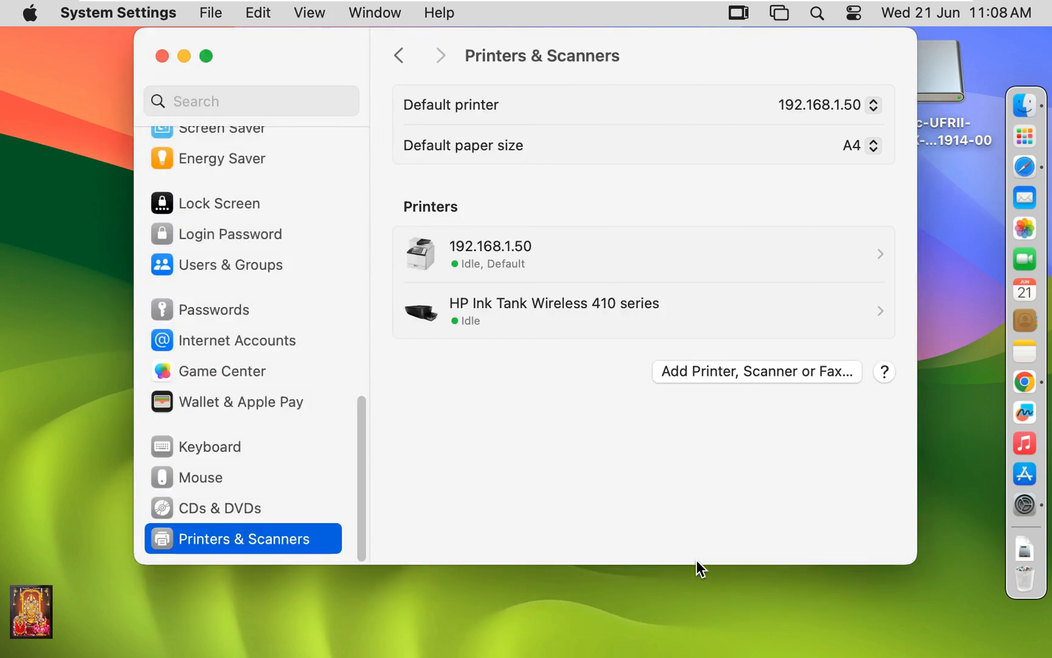
mouse_move(596, 325)
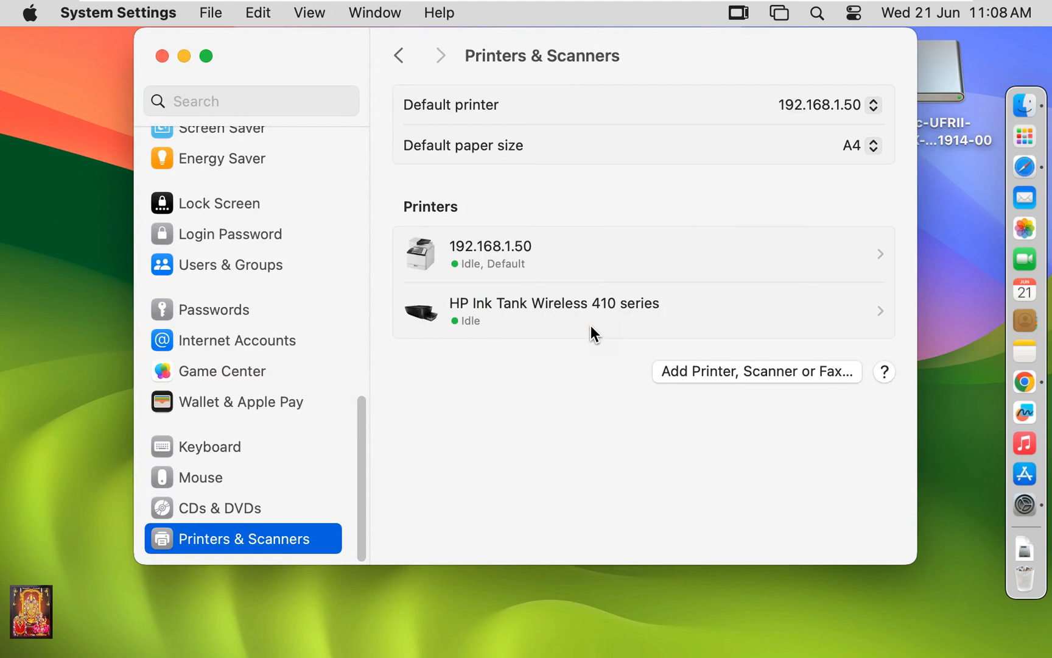
mouse_move(680, 382)
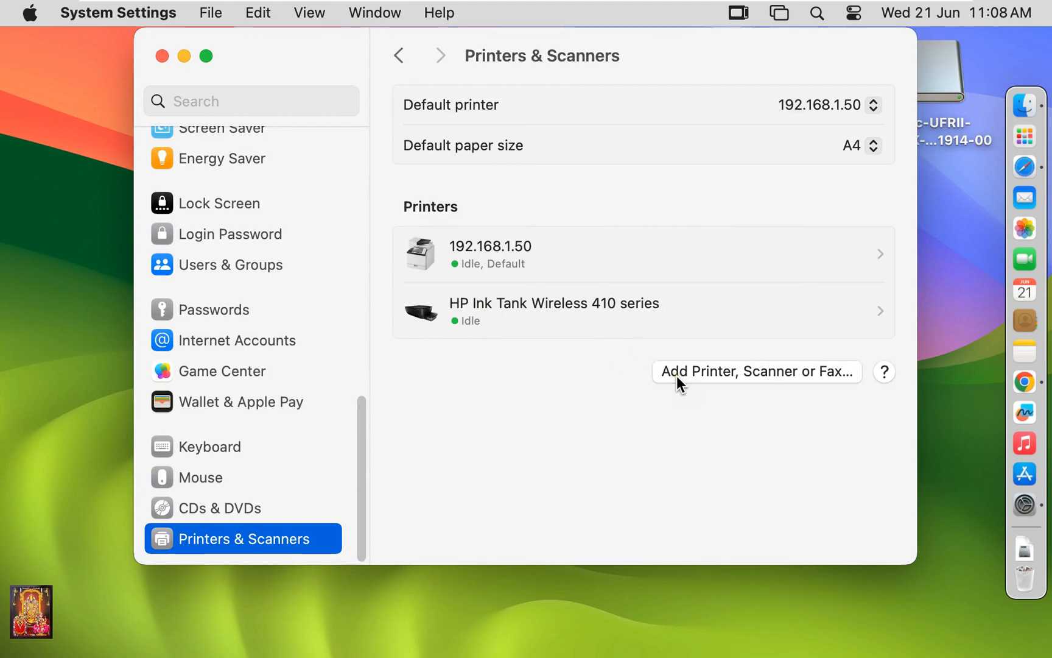
Step: Add the HP LaserJet Pro MFP M128fw from the Default printer list
click(757, 371)
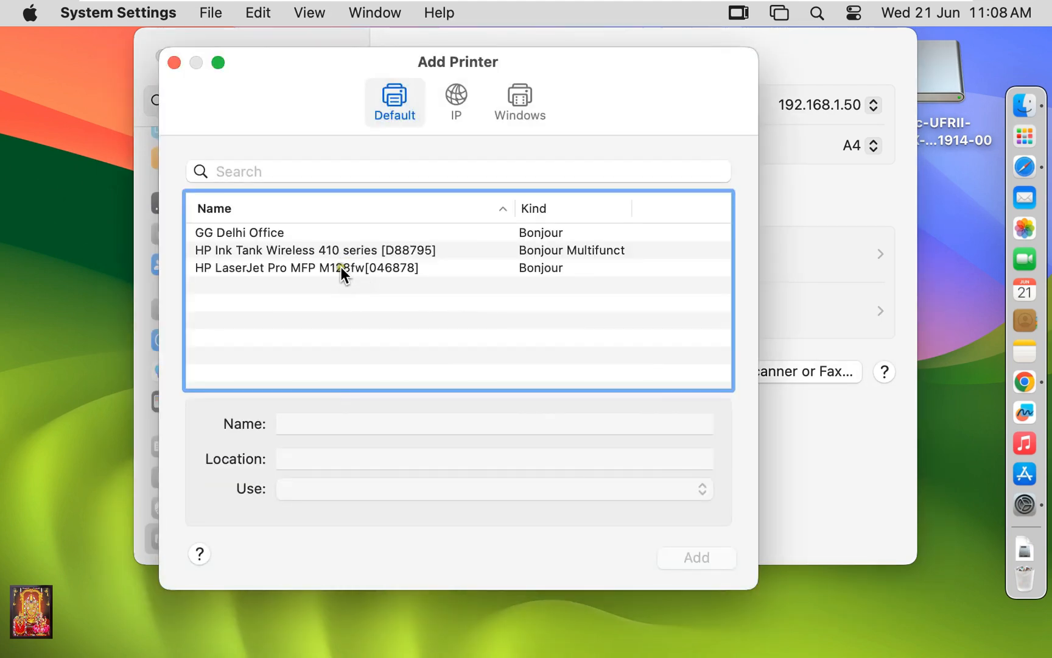
click(306, 268)
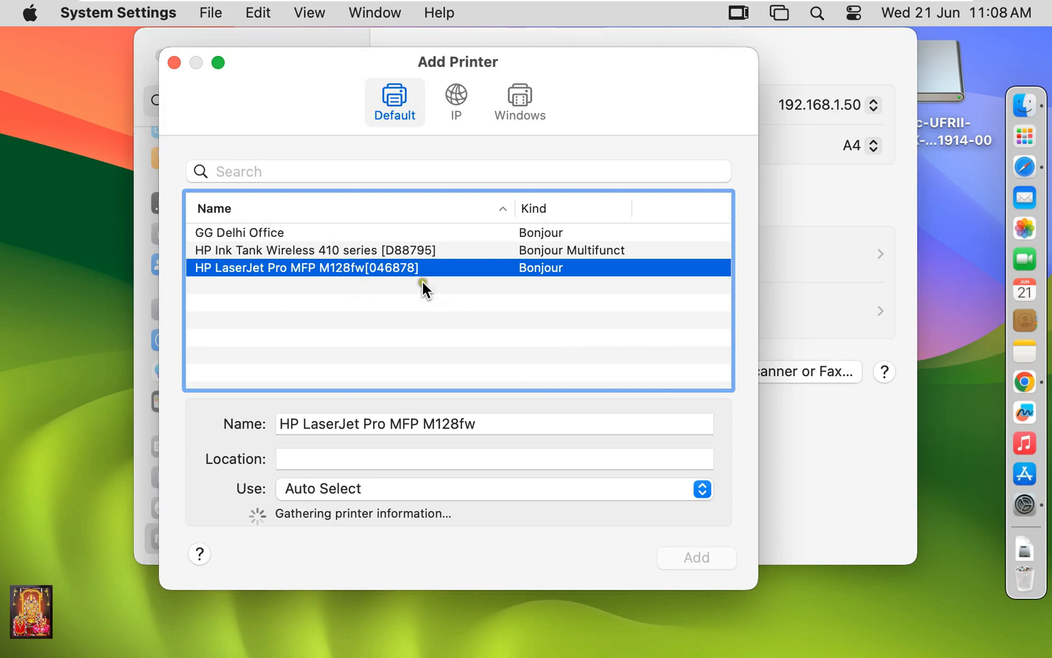
mouse_move(484, 337)
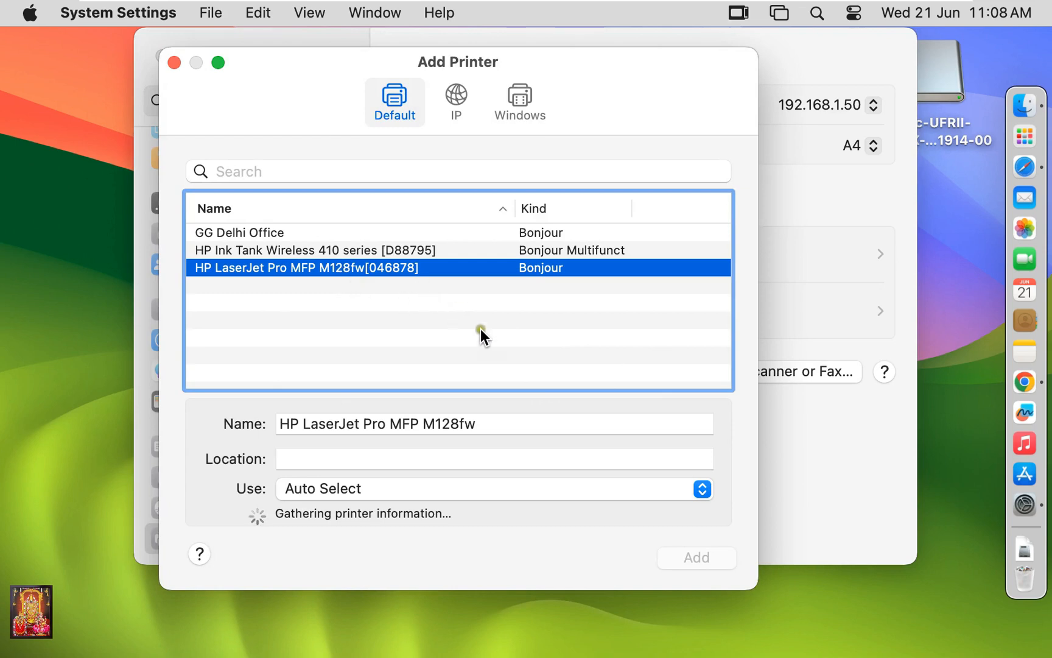
click(696, 557)
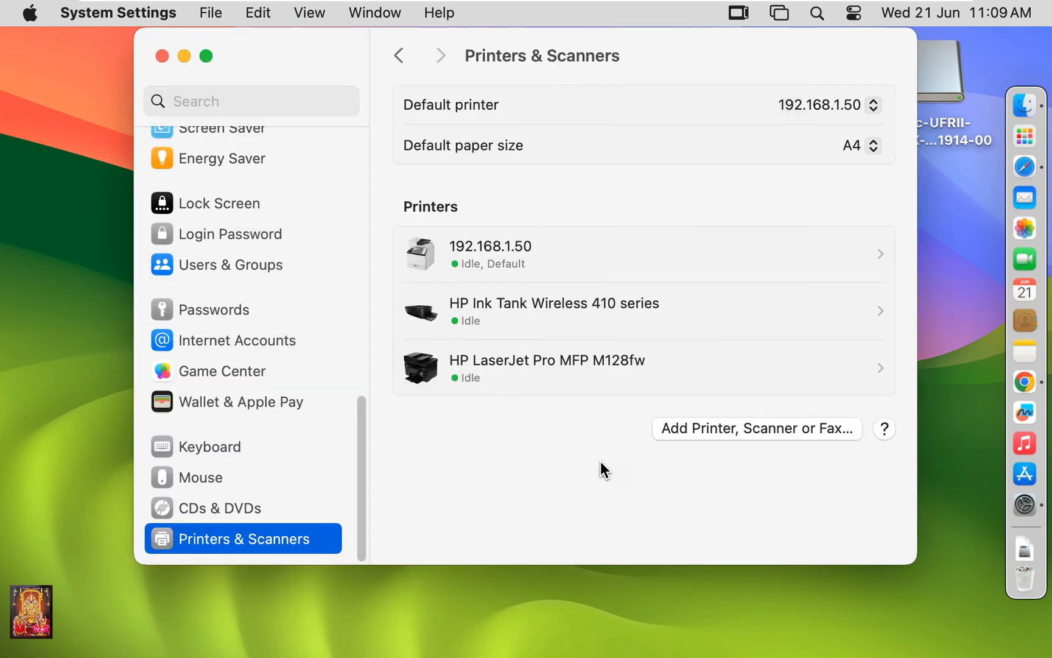
mouse_move(562, 278)
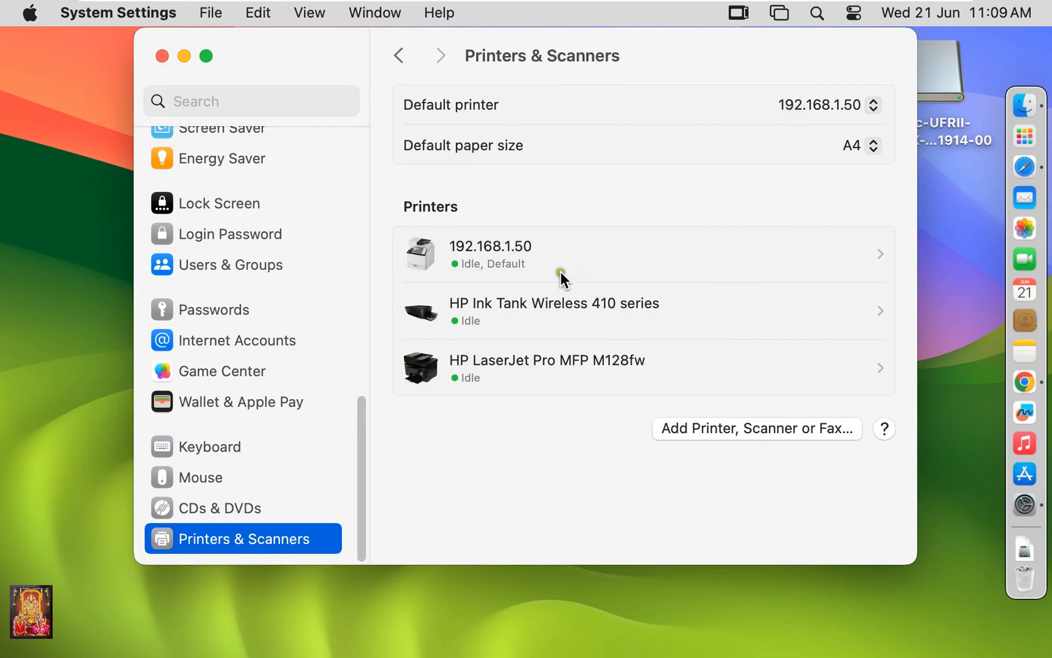
mouse_move(576, 397)
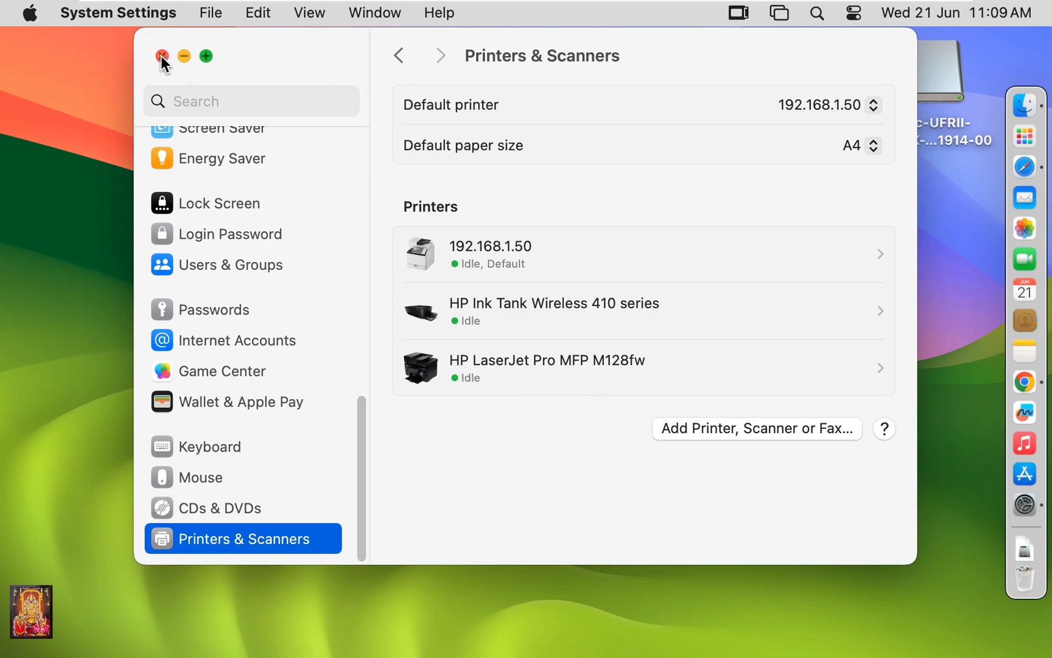
Step: Close System Settings and open the context menu for the mac-UFRII-LIPSLX-v101914-00 disk
click(161, 56)
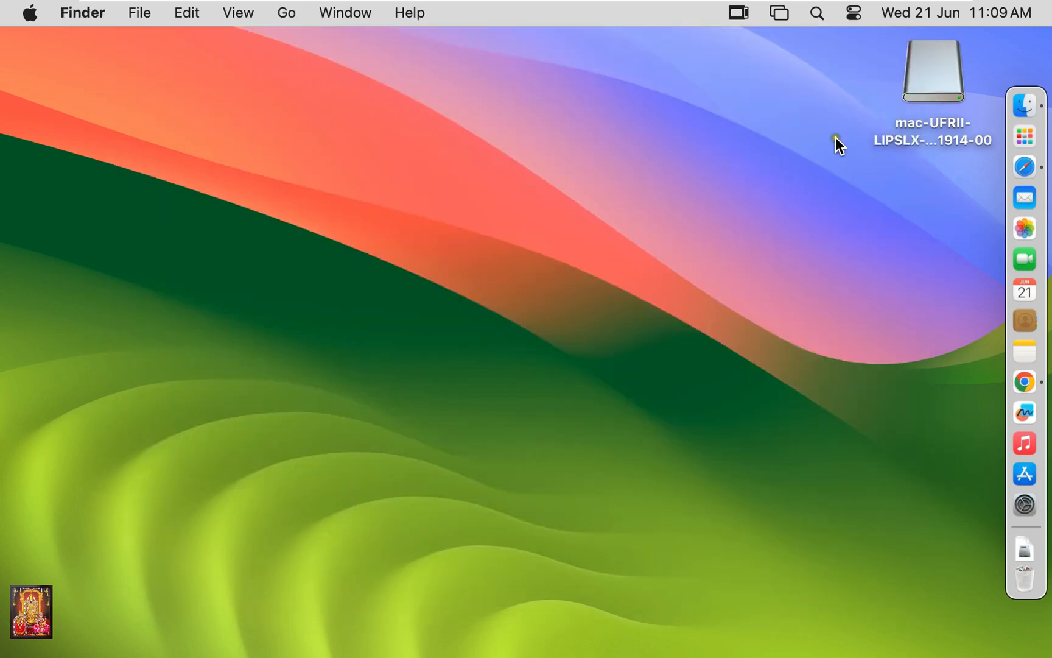
right_click(933, 71)
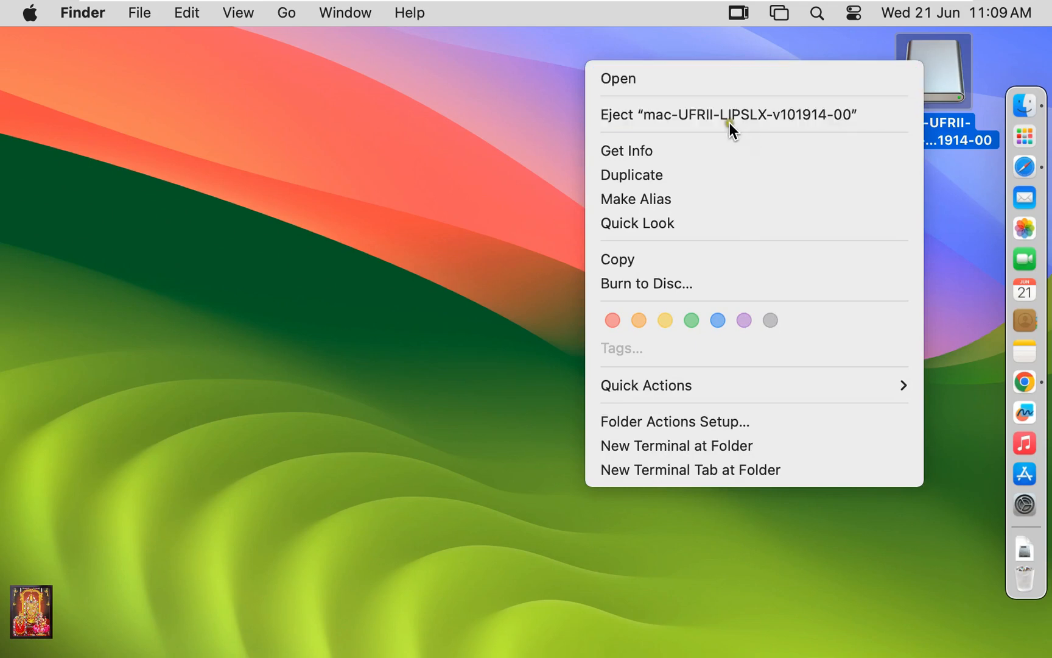